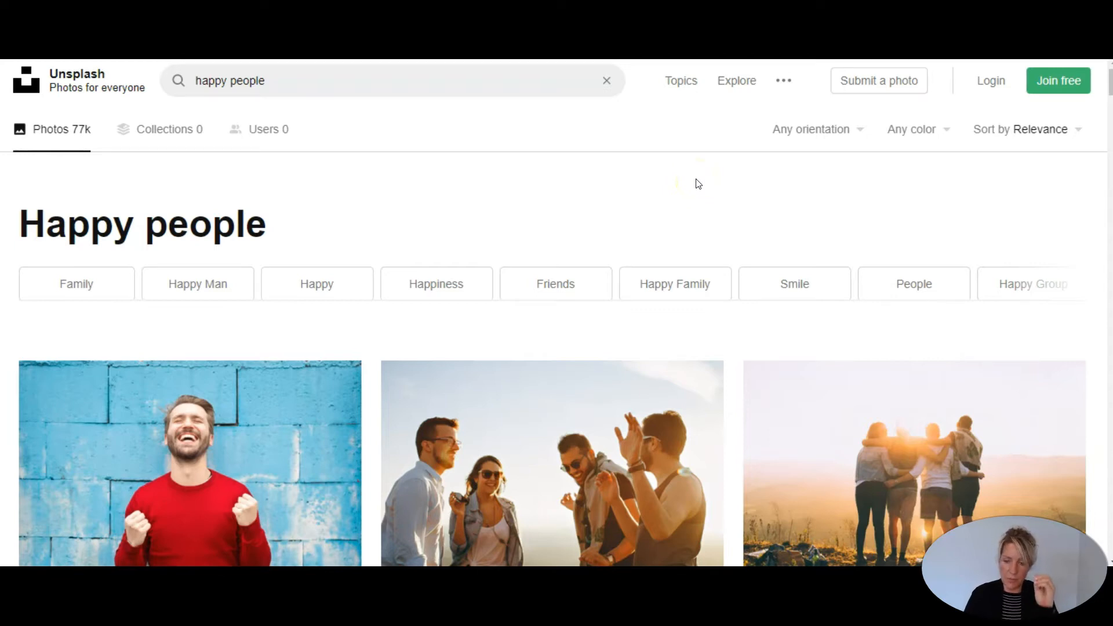
# - Scroll the 'happy people' results down to the red-haired woman pointing against a blue wall
pyautogui.scroll(-3)
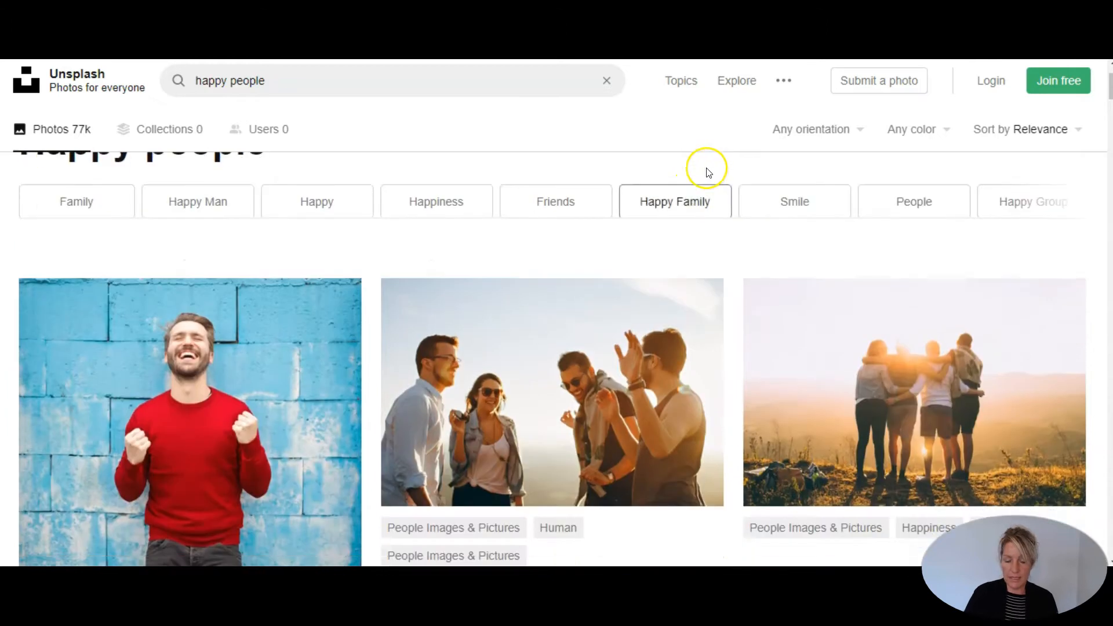
pyautogui.scroll(-3)
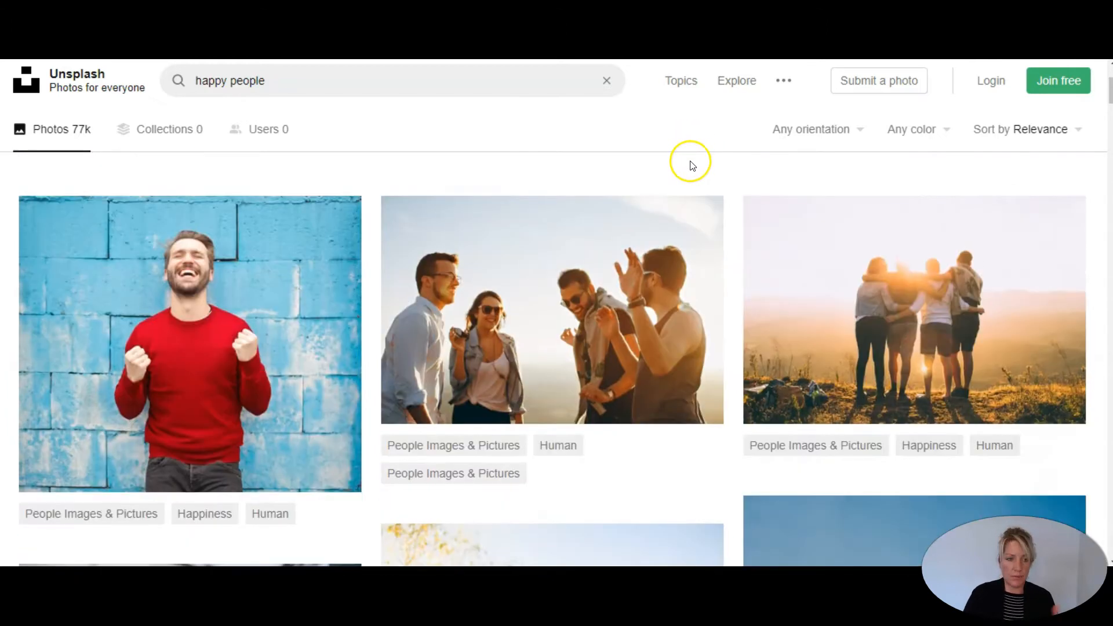
pyautogui.scroll(-3)
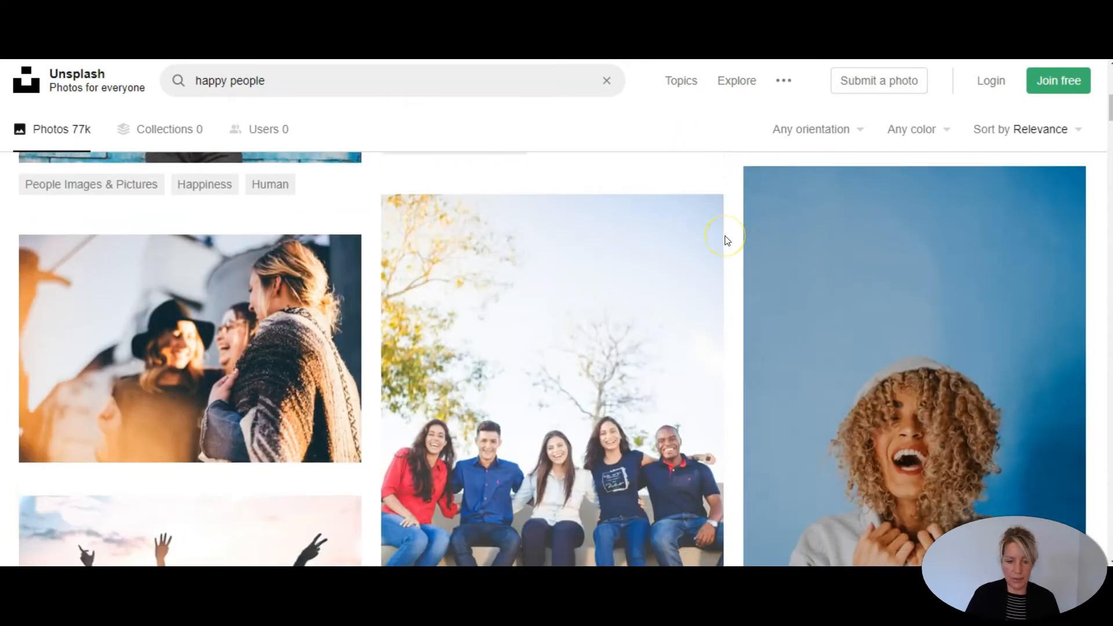
pyautogui.scroll(-3)
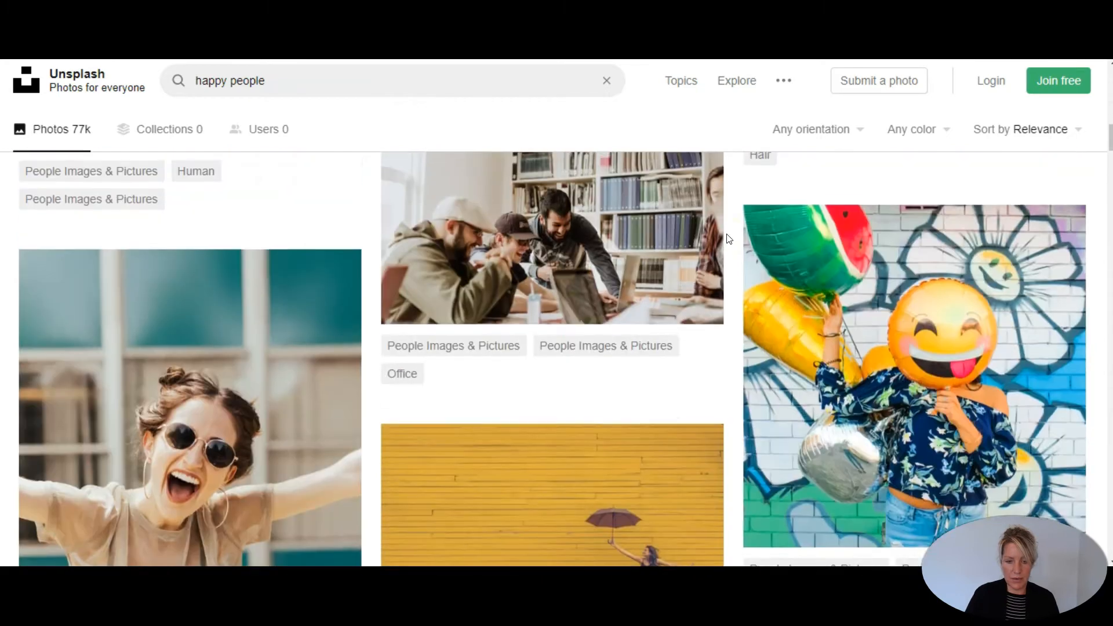
pyautogui.scroll(-3)
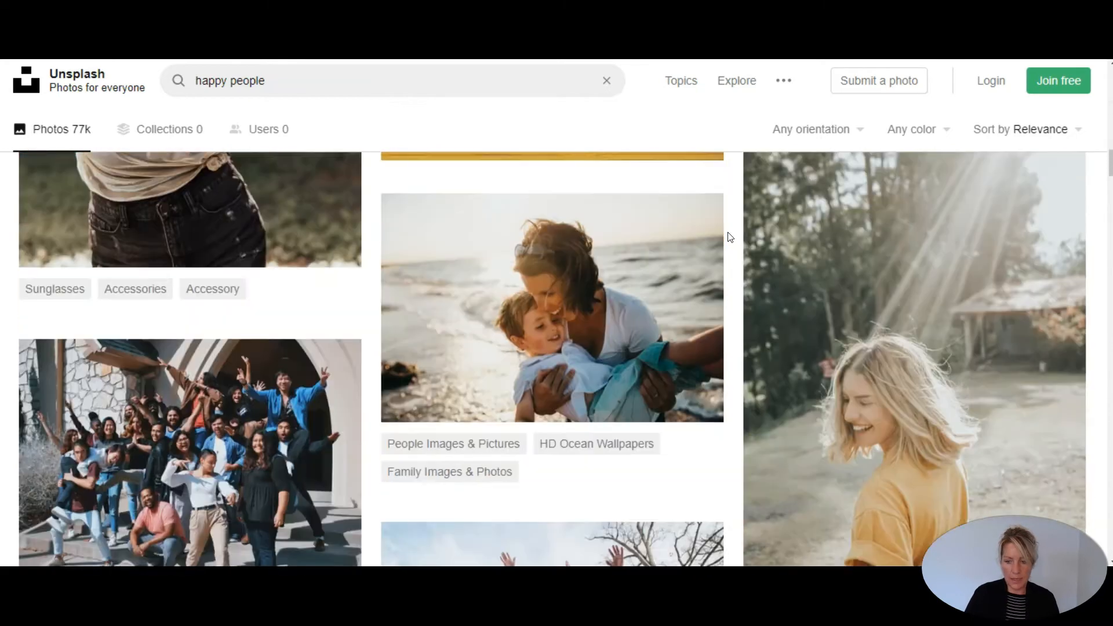
pyautogui.scroll(-3)
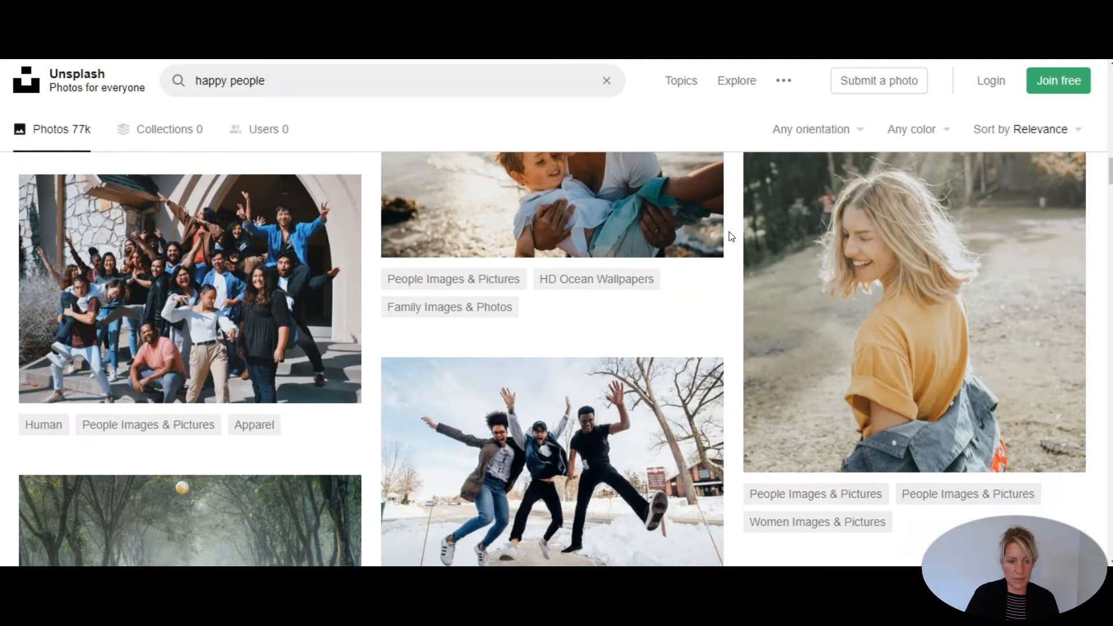
pyautogui.scroll(-3)
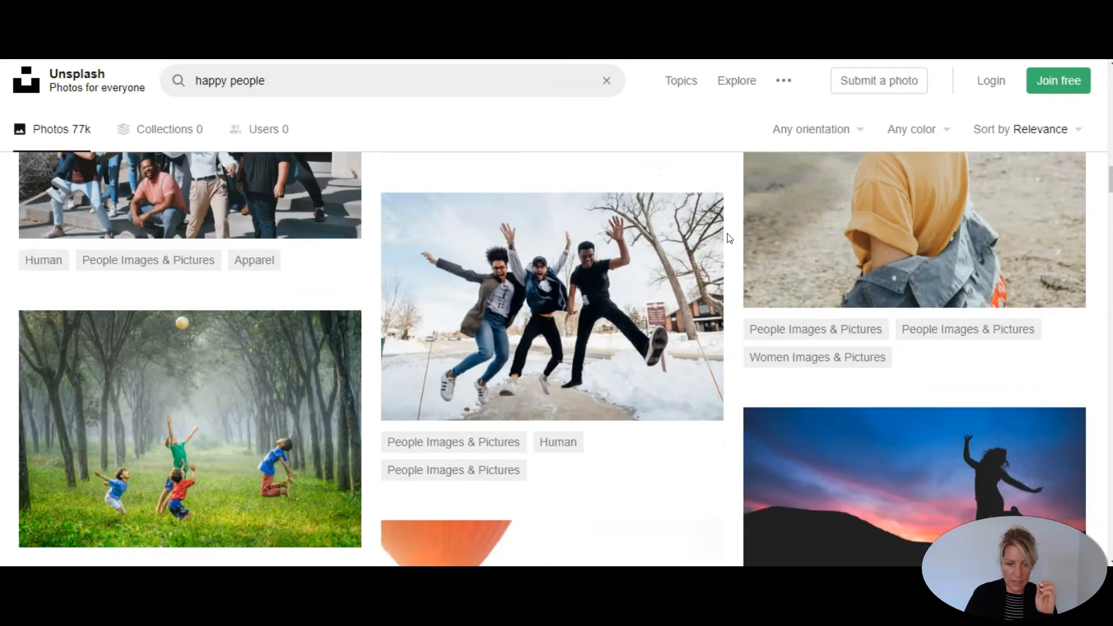
pyautogui.scroll(-3)
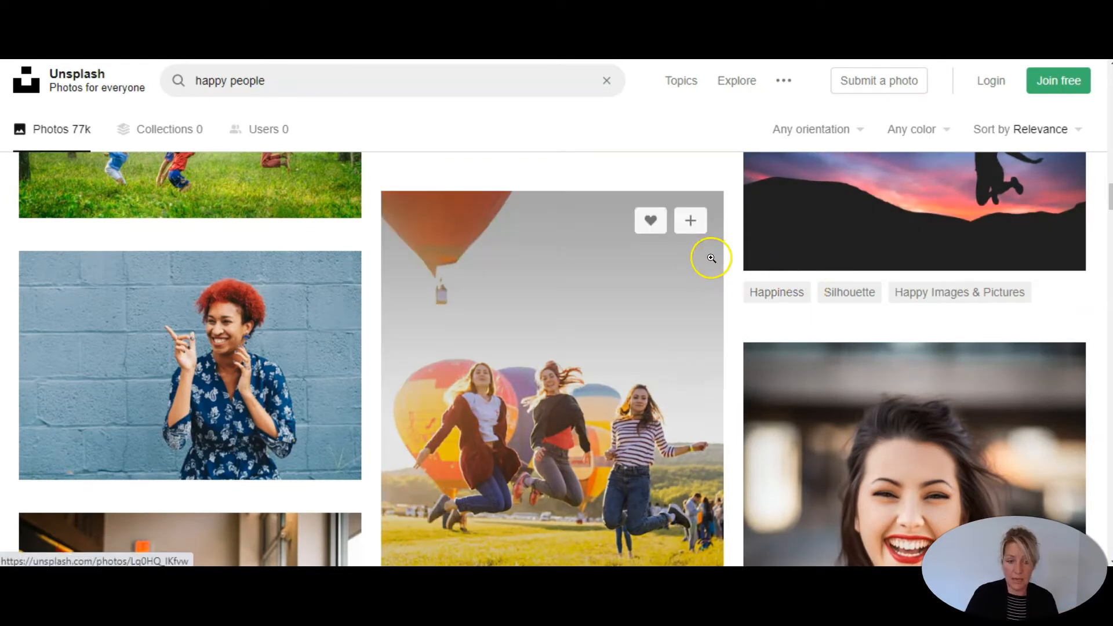
pyautogui.moveTo(702, 263)
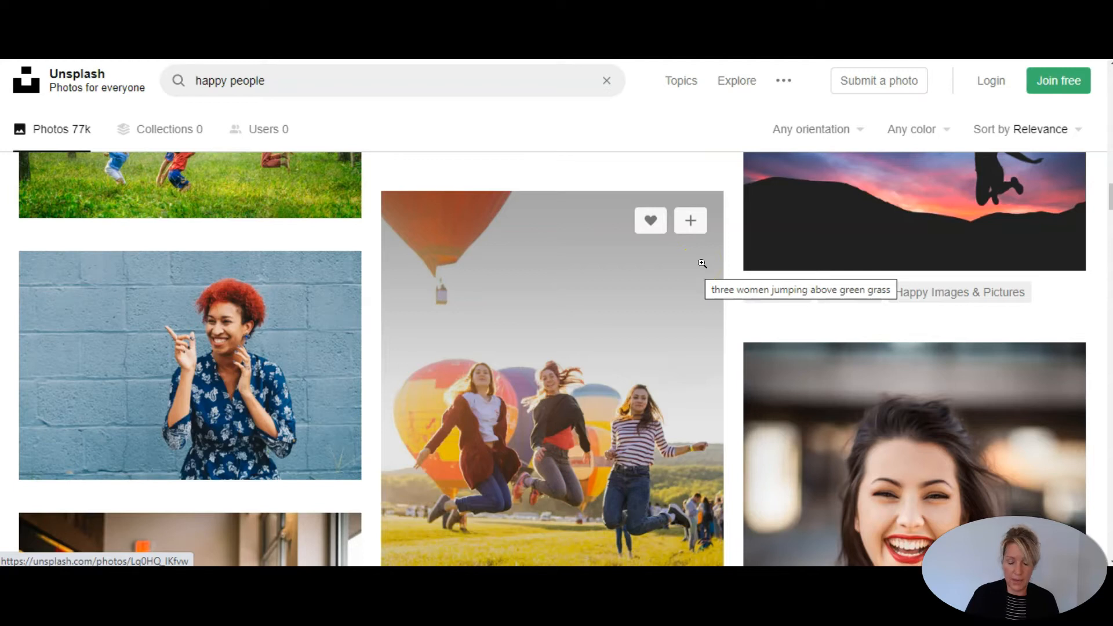
pyautogui.moveTo(193, 341)
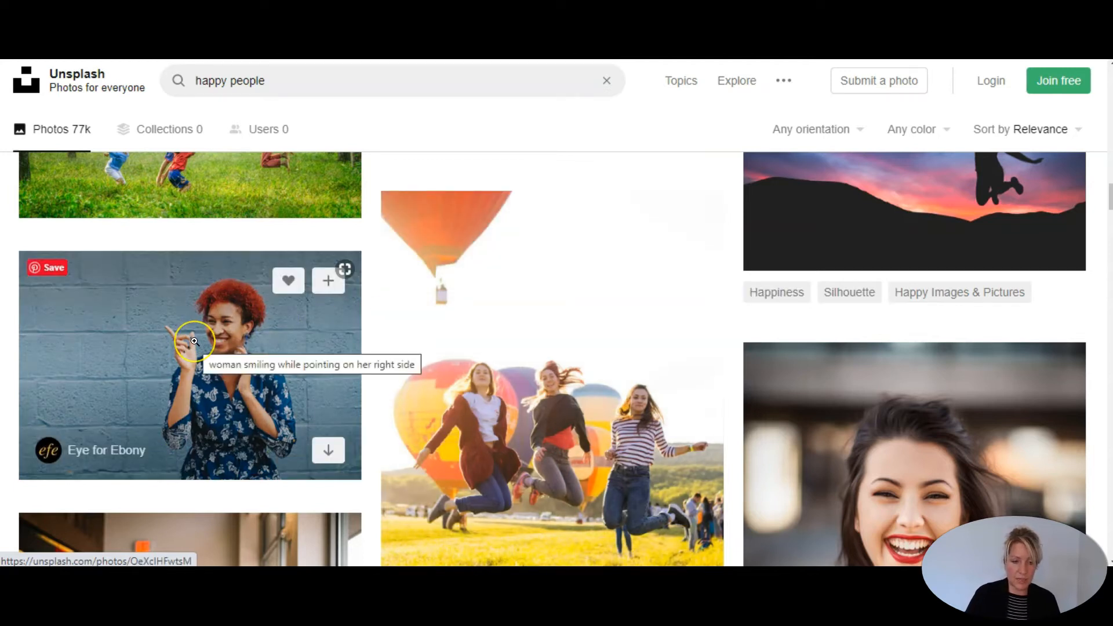
pyautogui.moveTo(194, 341)
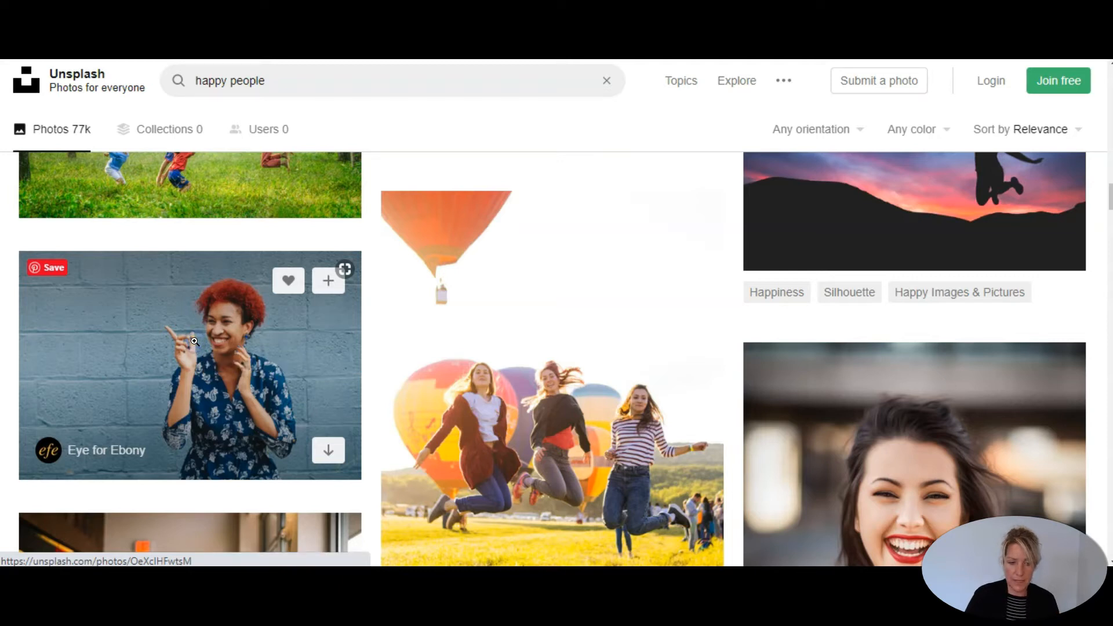
pyautogui.moveTo(195, 346)
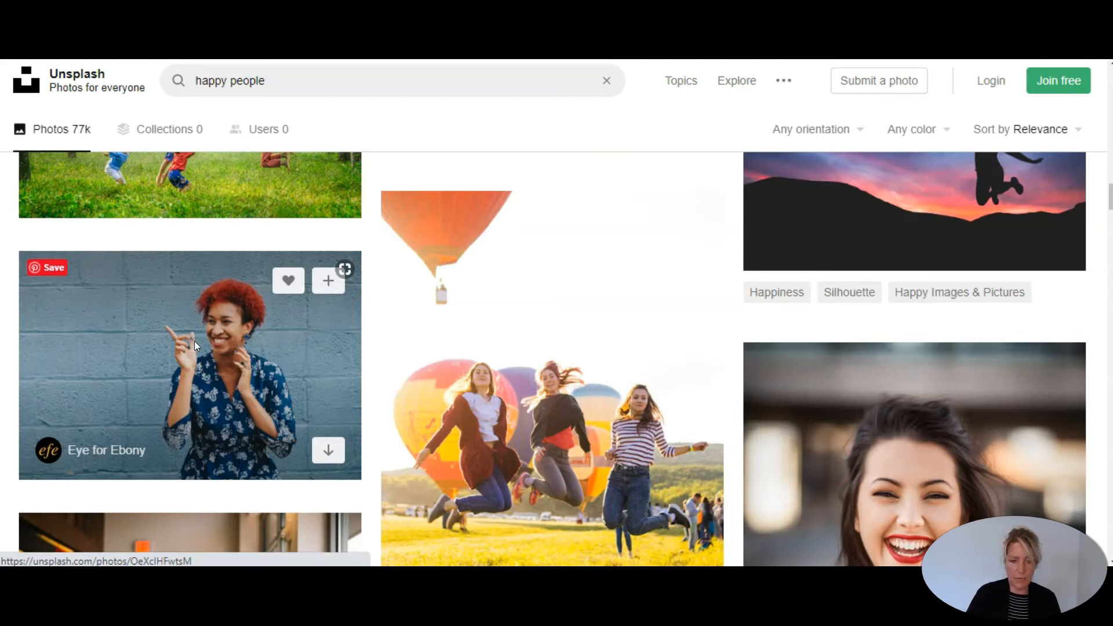
# - Download the smiling woman photo in the Medium (1920×1280) size
pyautogui.click(190, 364)
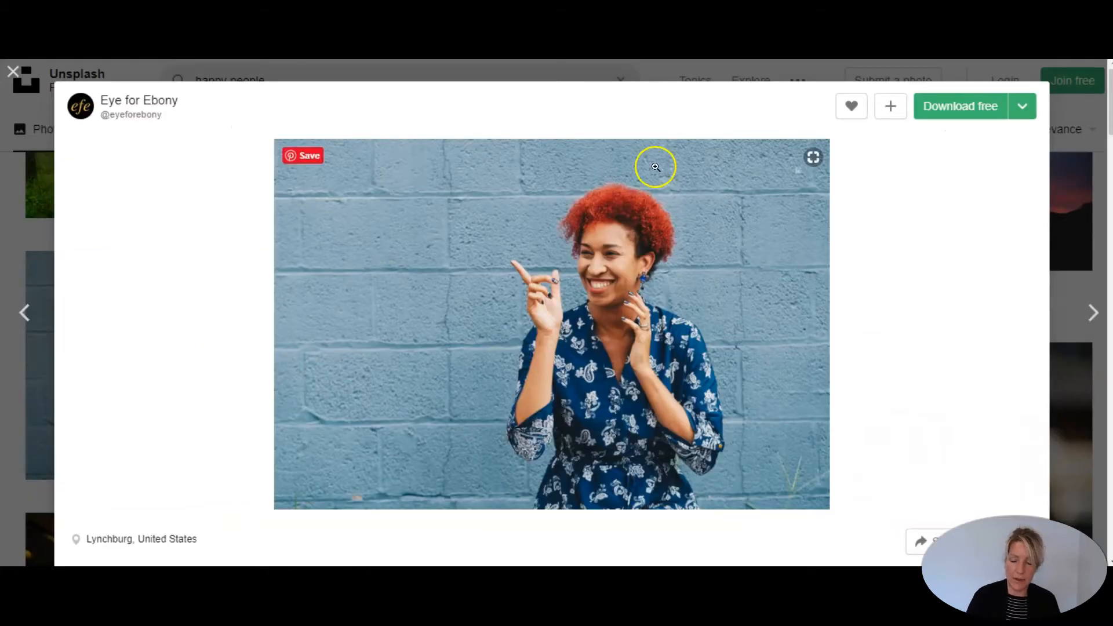
pyautogui.click(1022, 105)
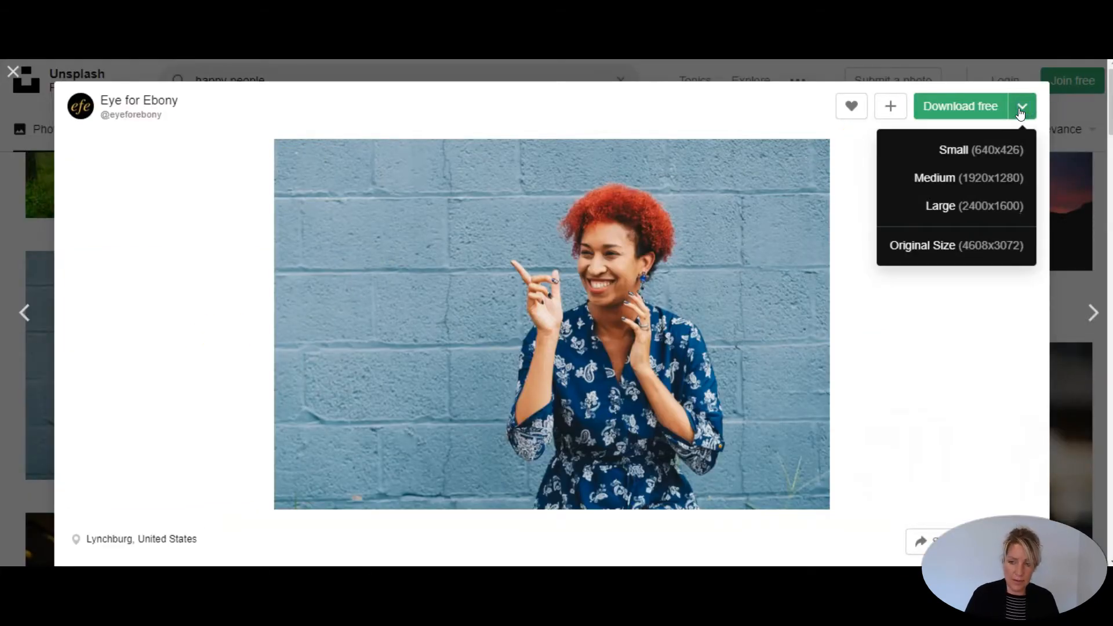
pyautogui.moveTo(964, 162)
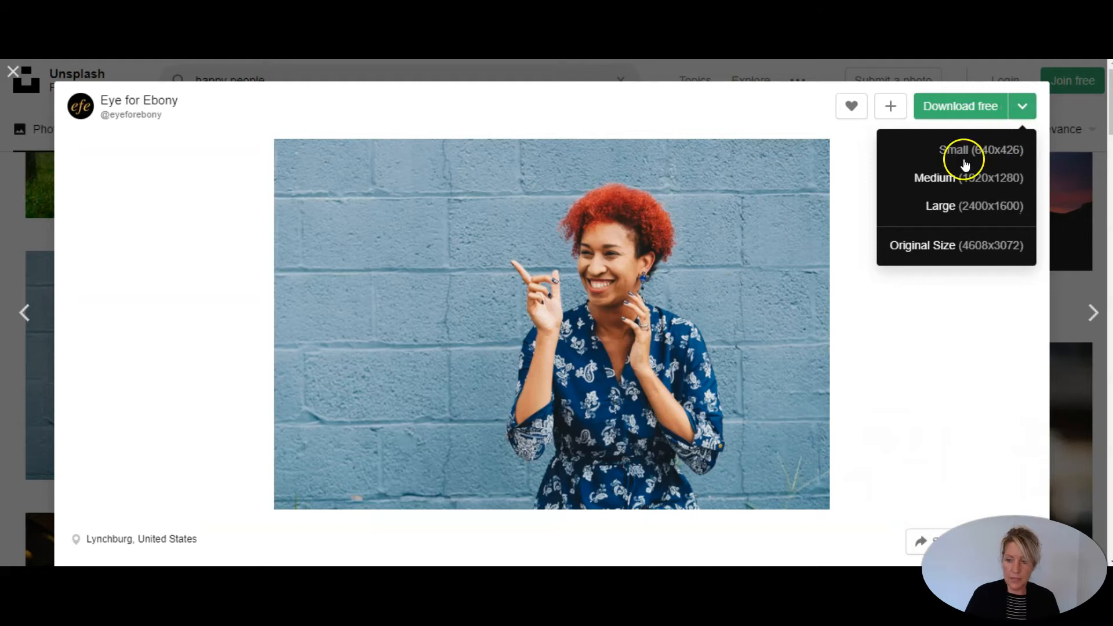
pyautogui.moveTo(978, 180)
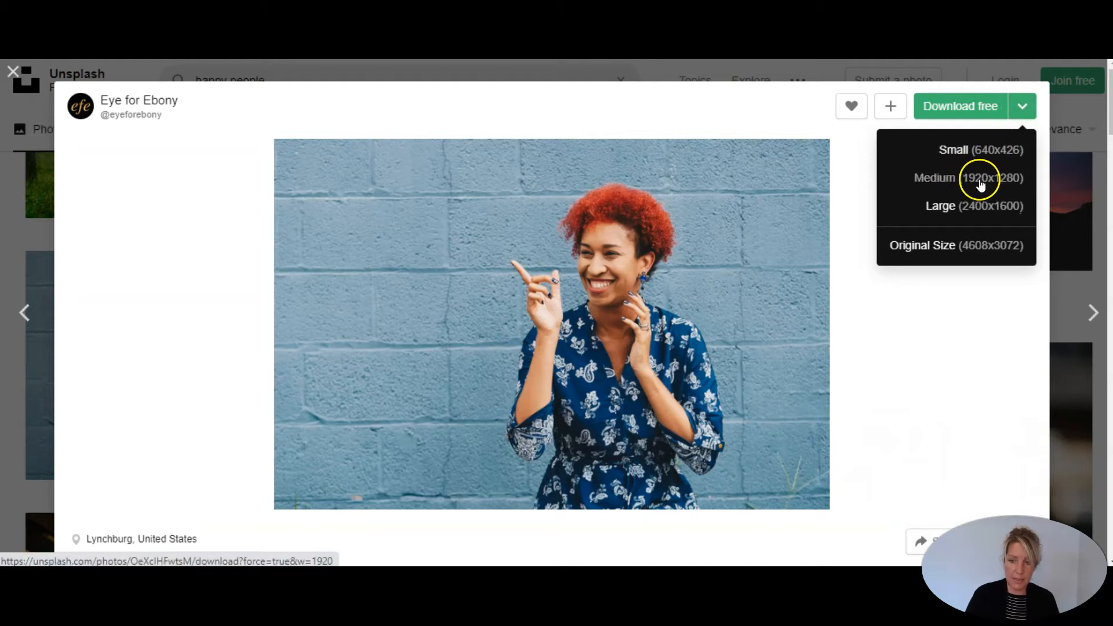
pyautogui.moveTo(976, 179)
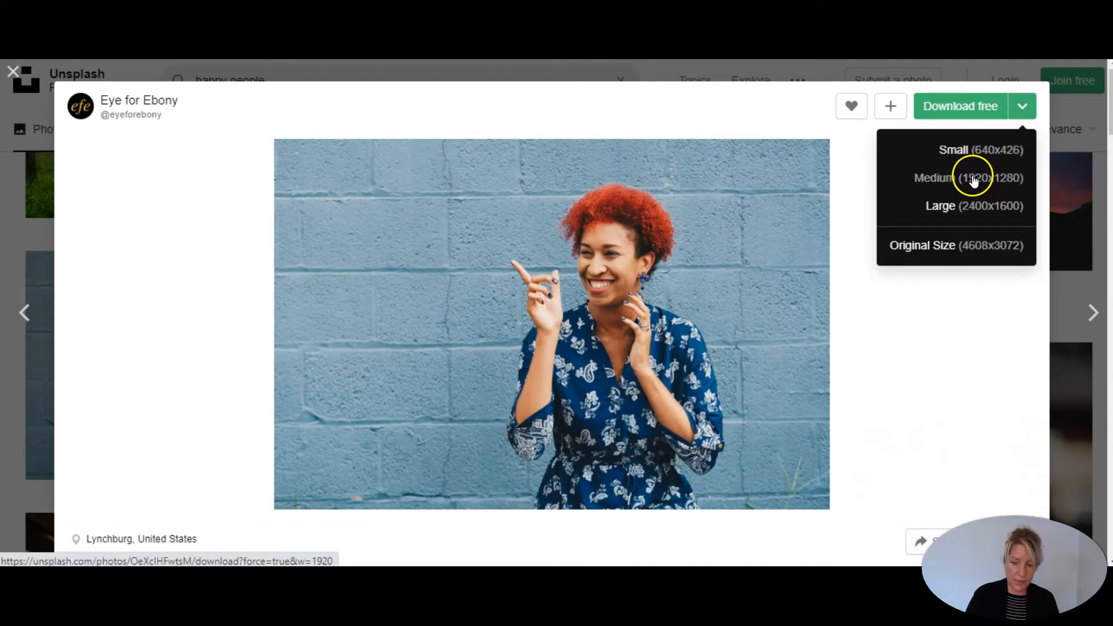
pyautogui.click(968, 178)
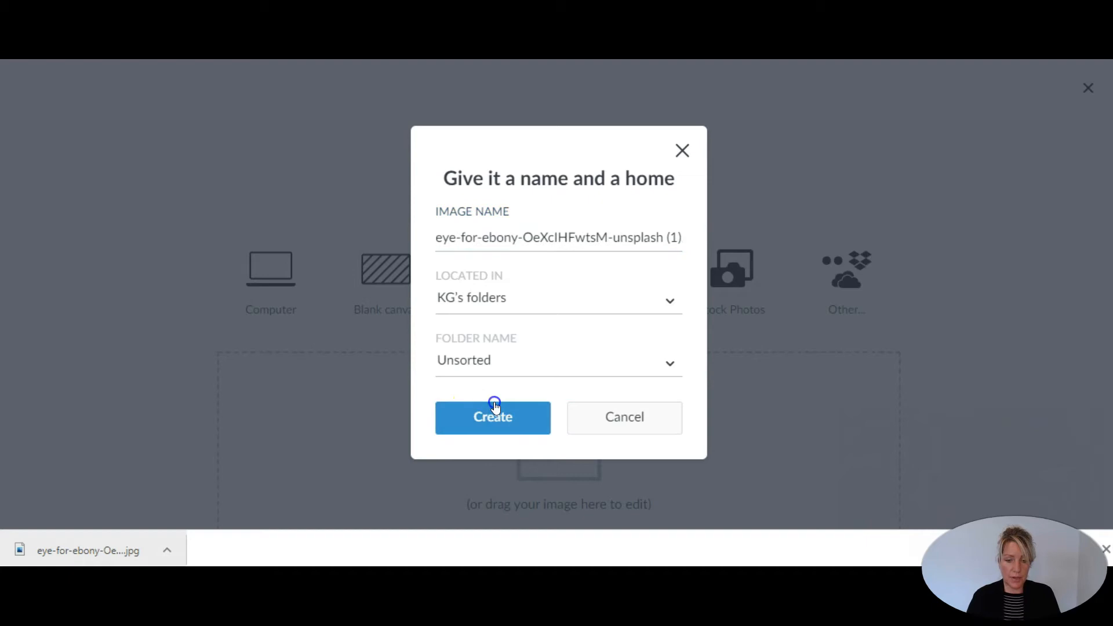
# - Create the image with its default name in the Unsorted folder
pyautogui.click(493, 417)
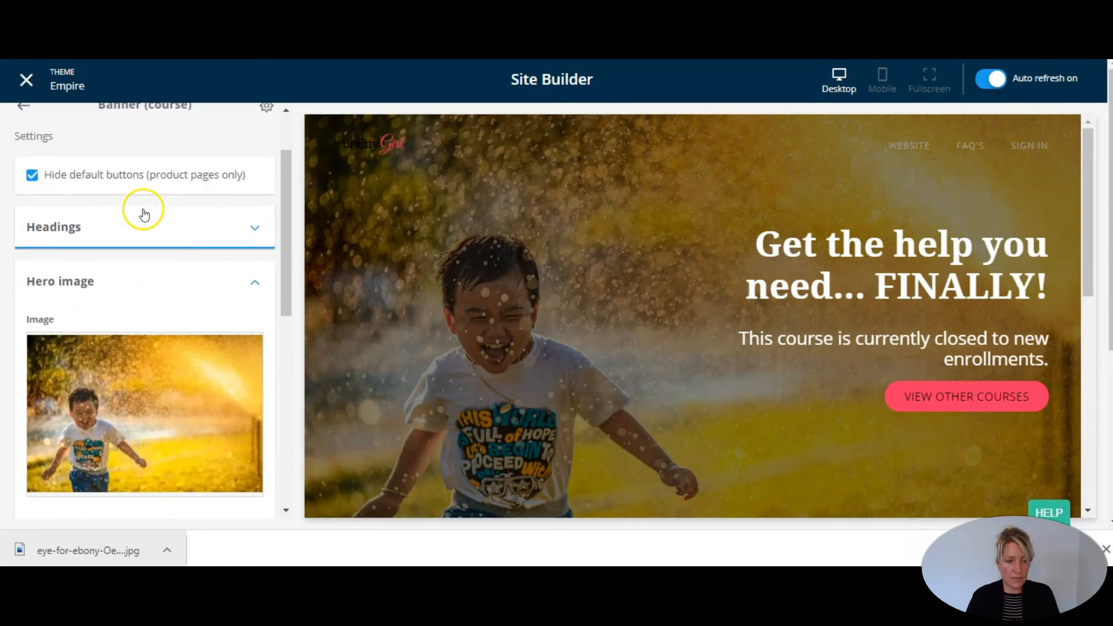
# - Scroll the Hero image settings to the recommended 1440×720 px size note
pyautogui.scroll(-3)
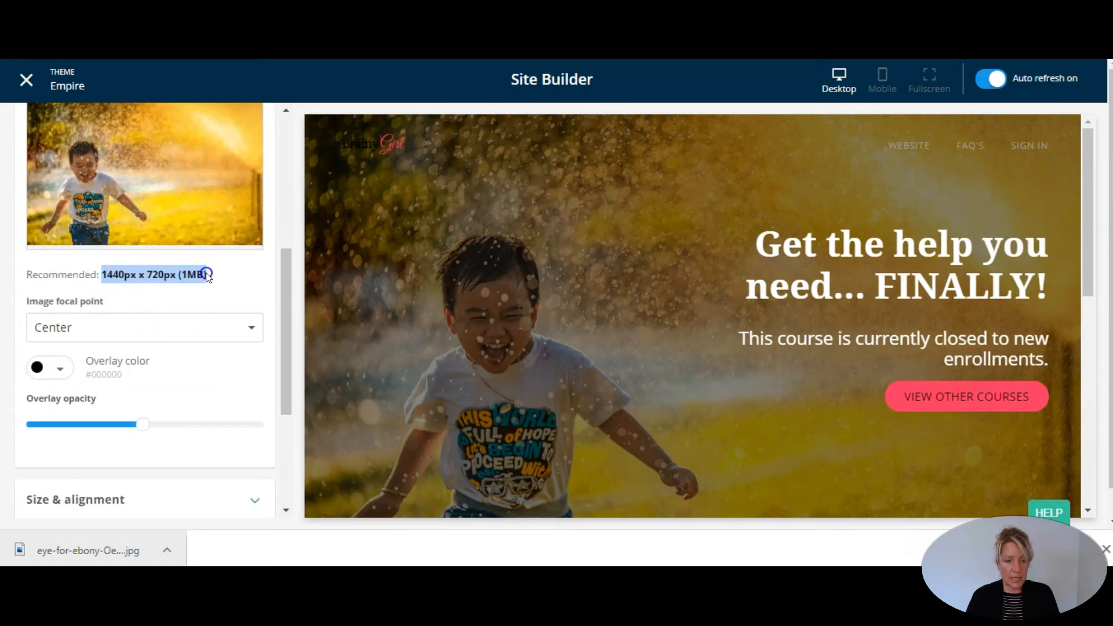
pyautogui.moveTo(206, 291)
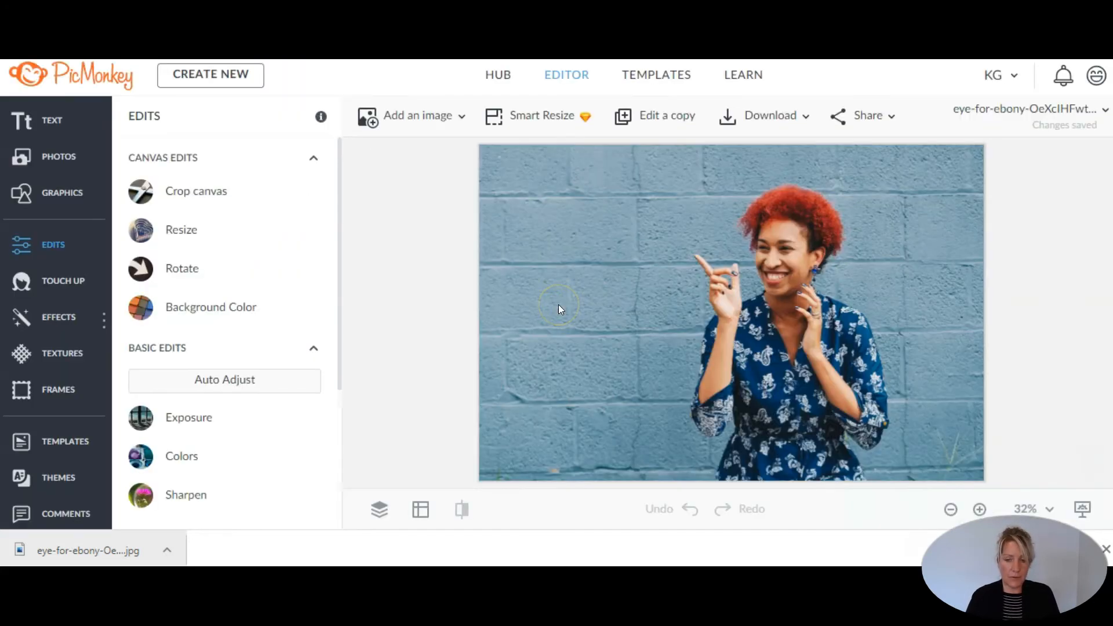
pyautogui.moveTo(547, 265)
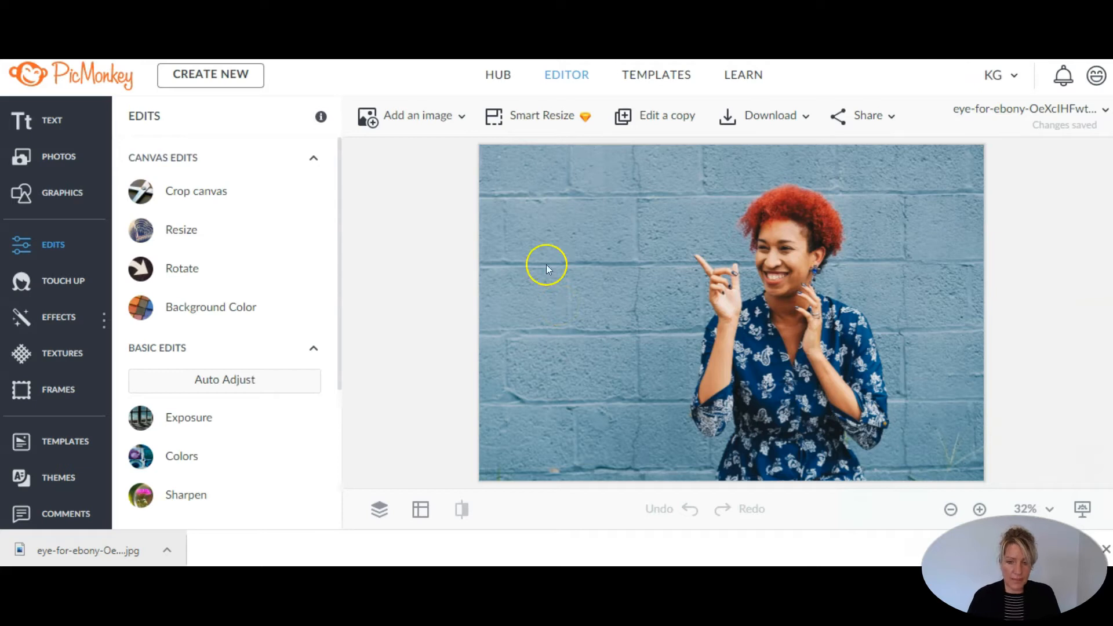
pyautogui.moveTo(392, 317)
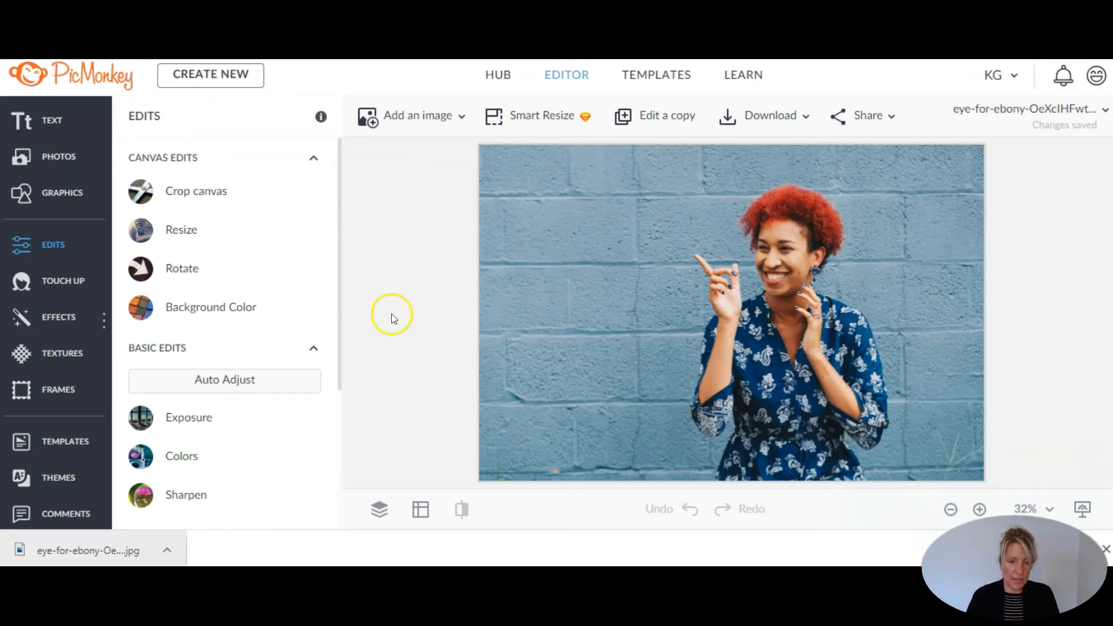
# - Enter a width of 1440 pixels with proportions kept linked
pyautogui.click(181, 230)
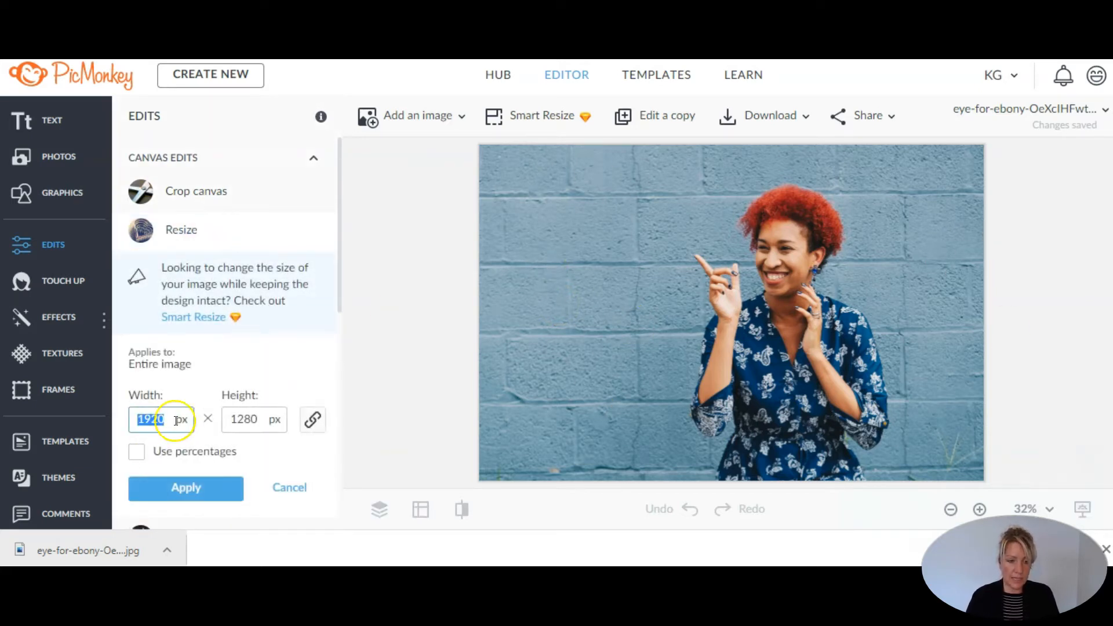
pyautogui.write('1440')
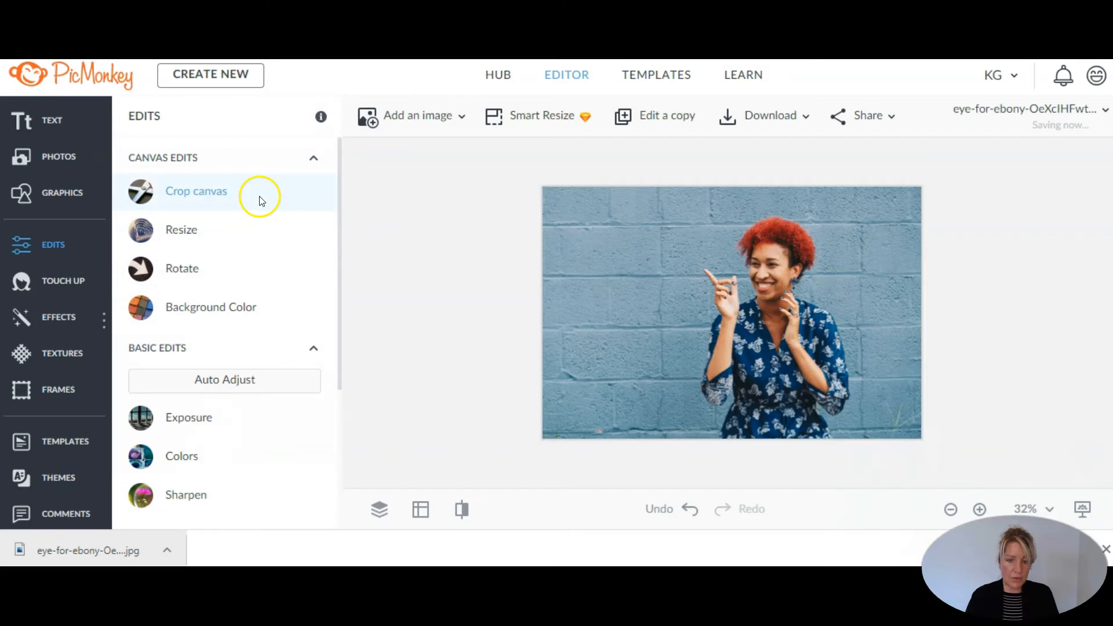
# - Crop the canvas to 1440×720 px around the woman
pyautogui.click(196, 190)
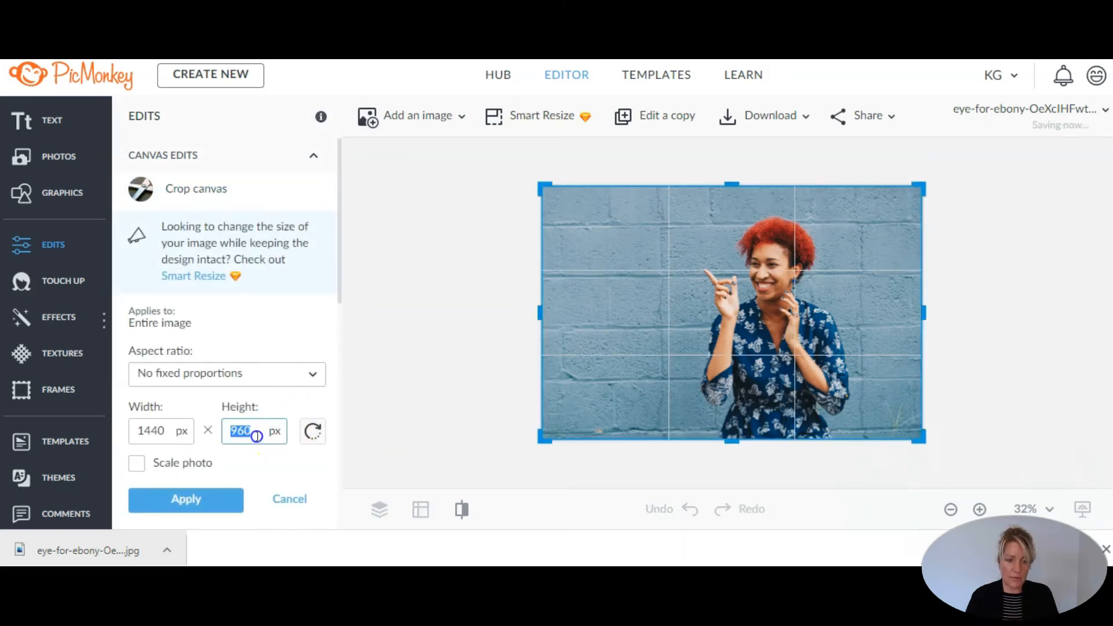
pyautogui.write('720')
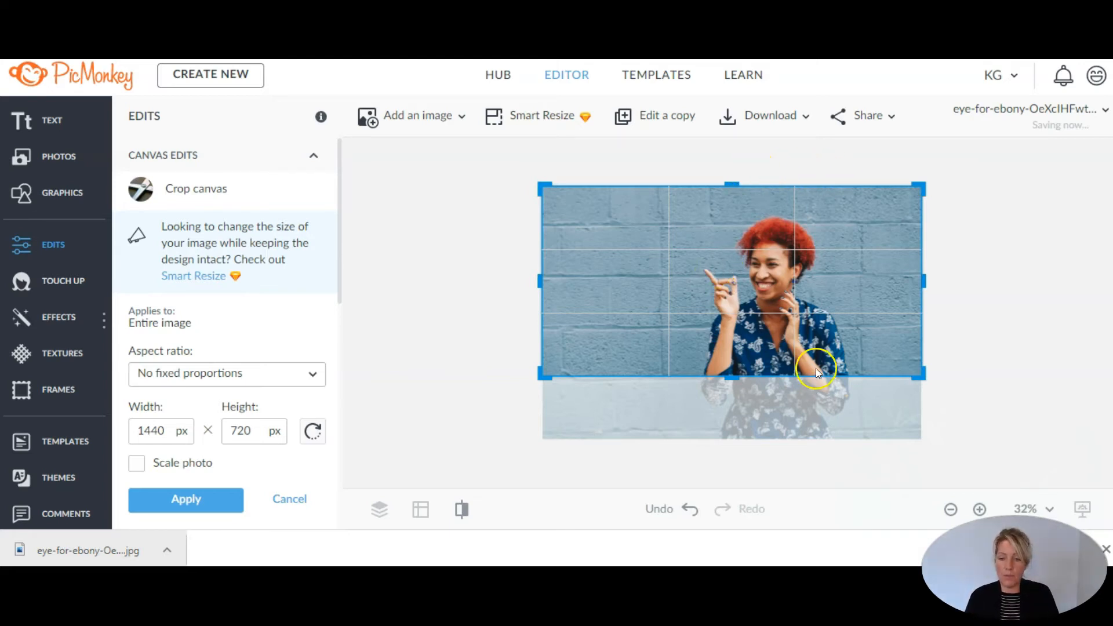
pyautogui.moveTo(772, 186)
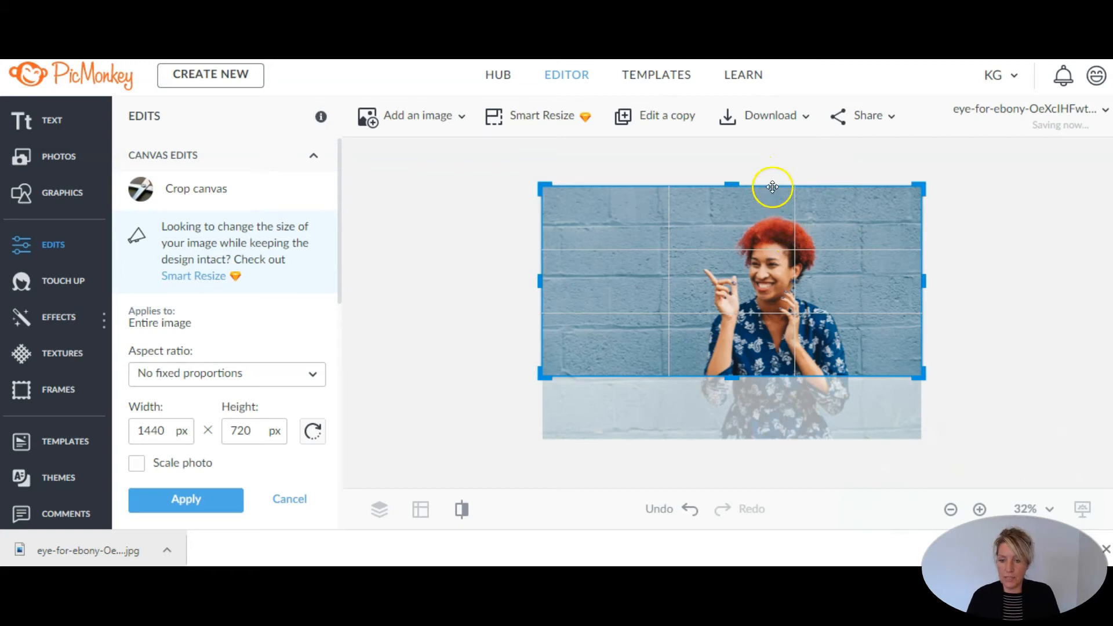
pyautogui.moveTo(777, 221)
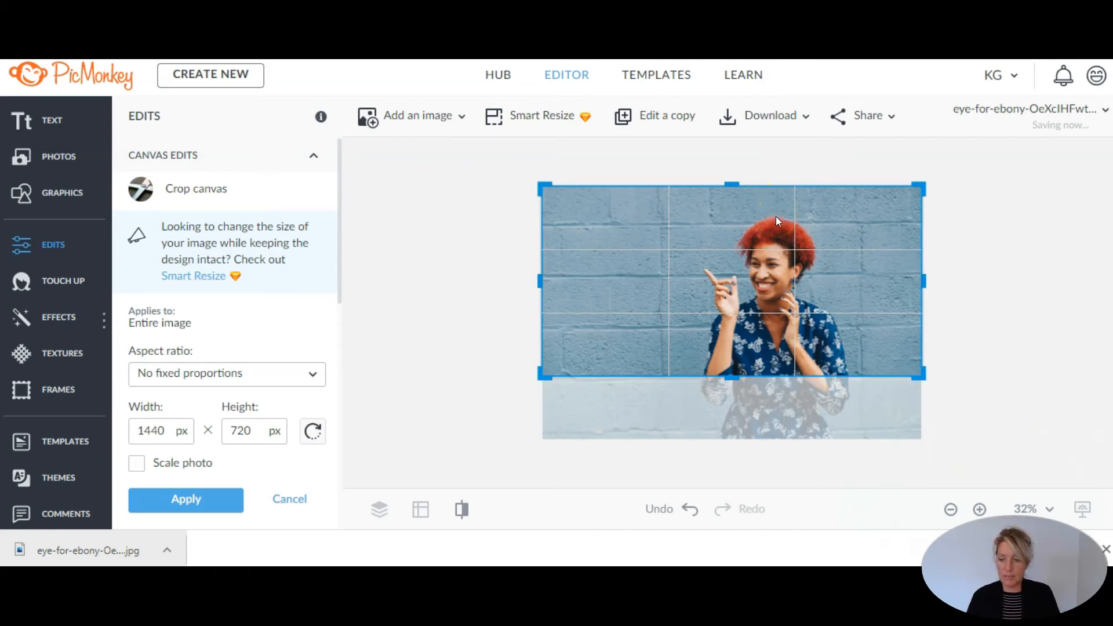
pyautogui.moveTo(778, 221)
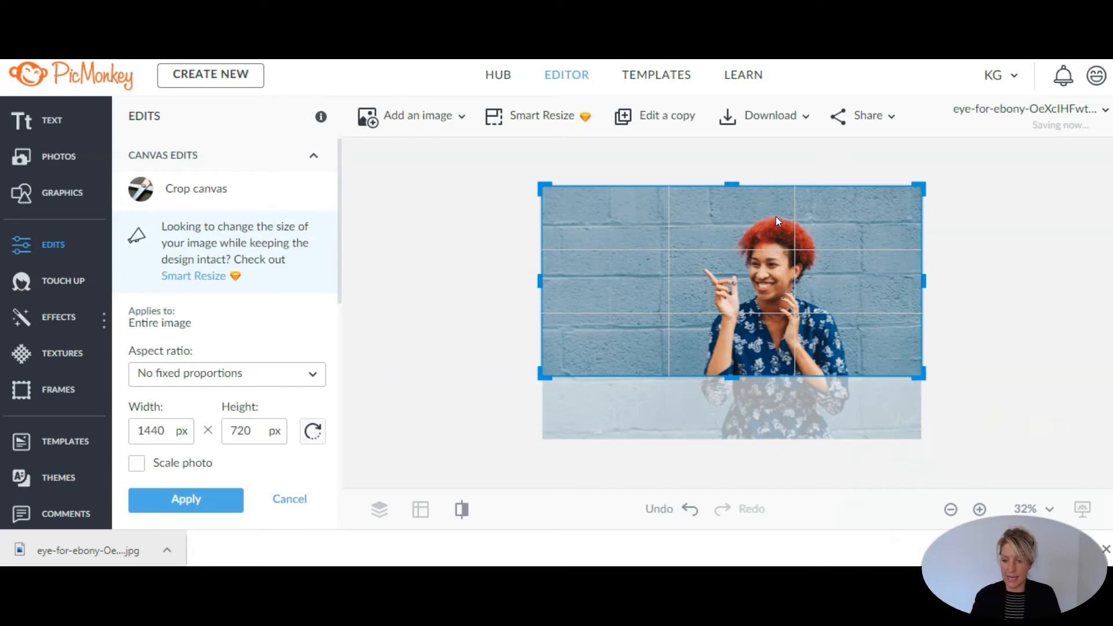
pyautogui.moveTo(779, 218)
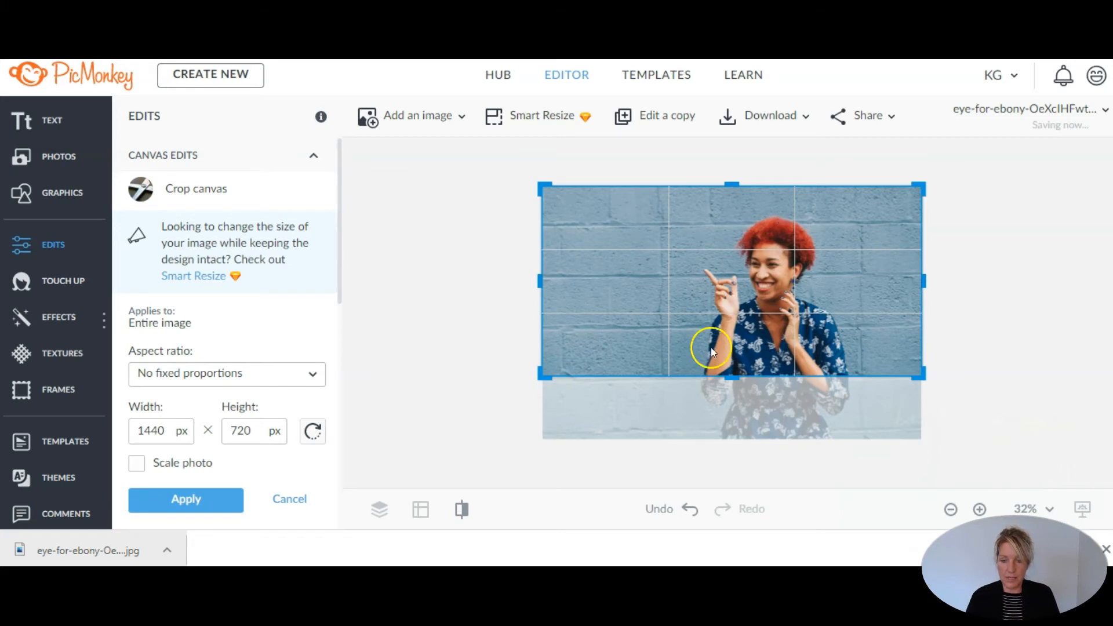
pyautogui.moveTo(759, 281)
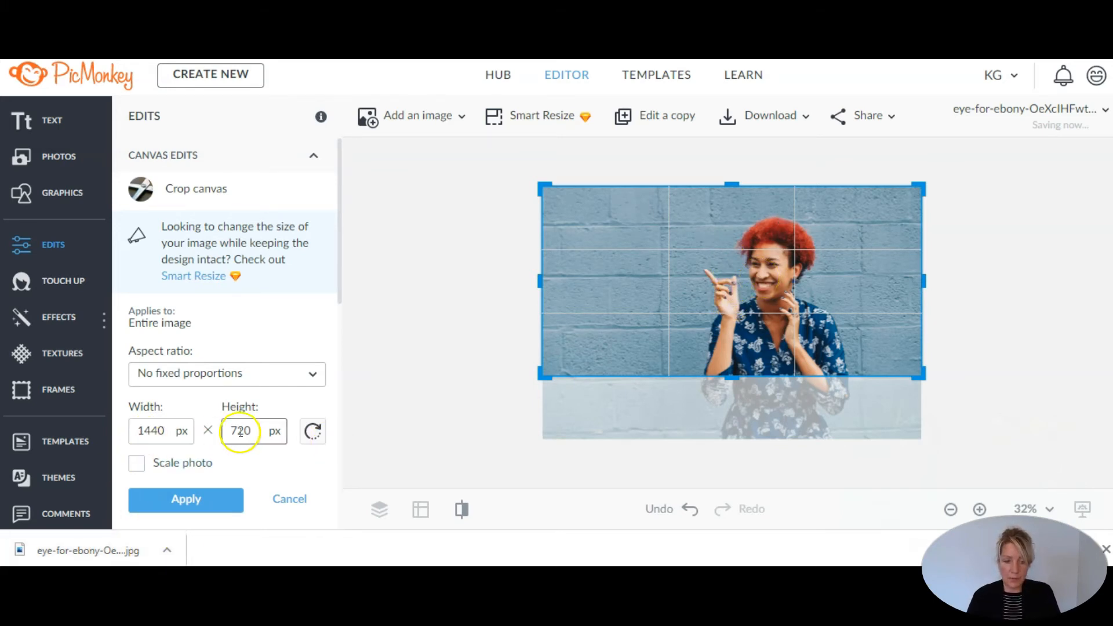
pyautogui.click(185, 500)
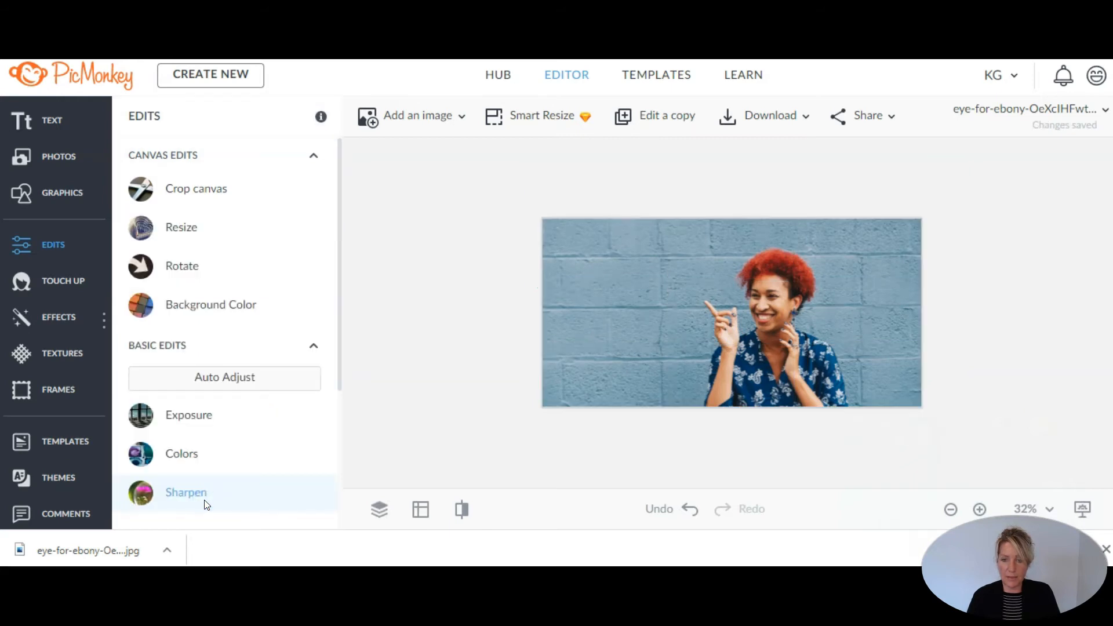
# - Download the cropped image as a PNG file
pyautogui.click(764, 115)
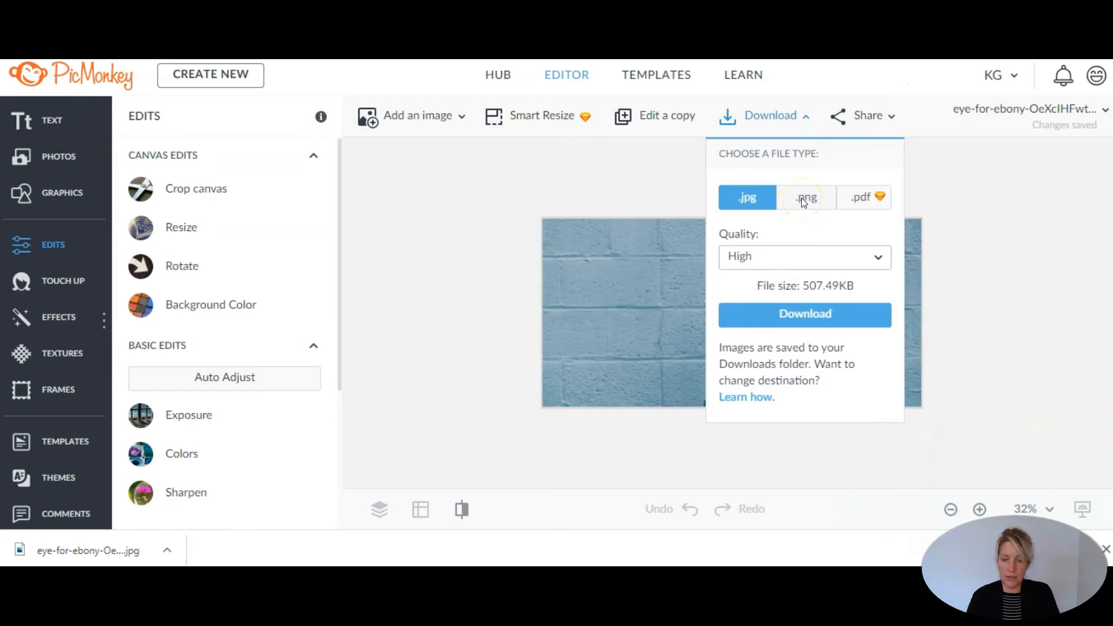
pyautogui.click(806, 197)
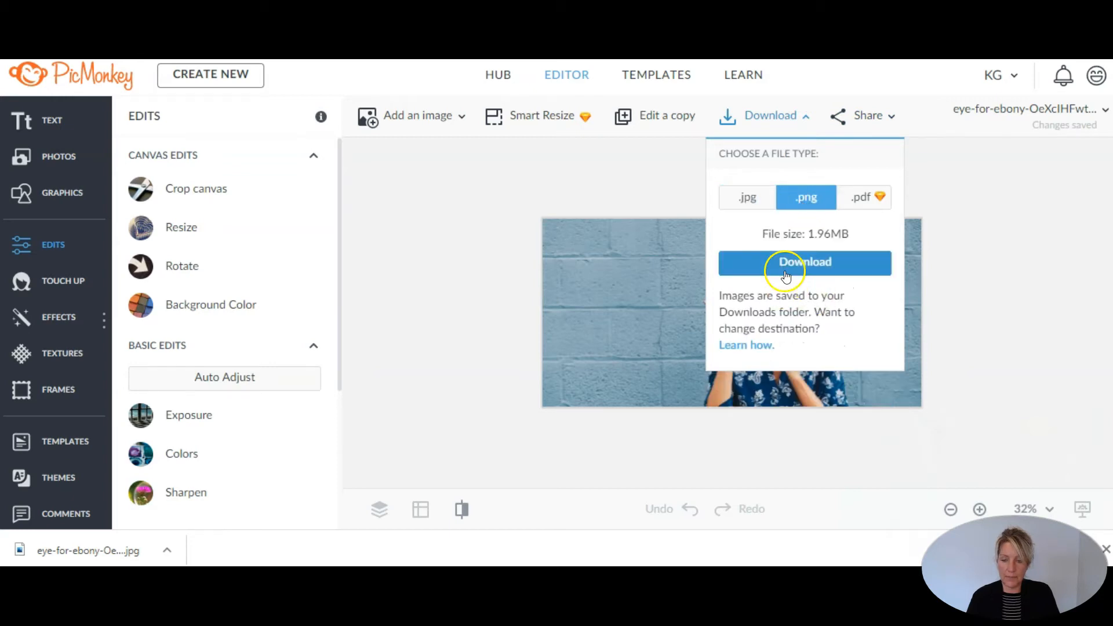
pyautogui.click(804, 262)
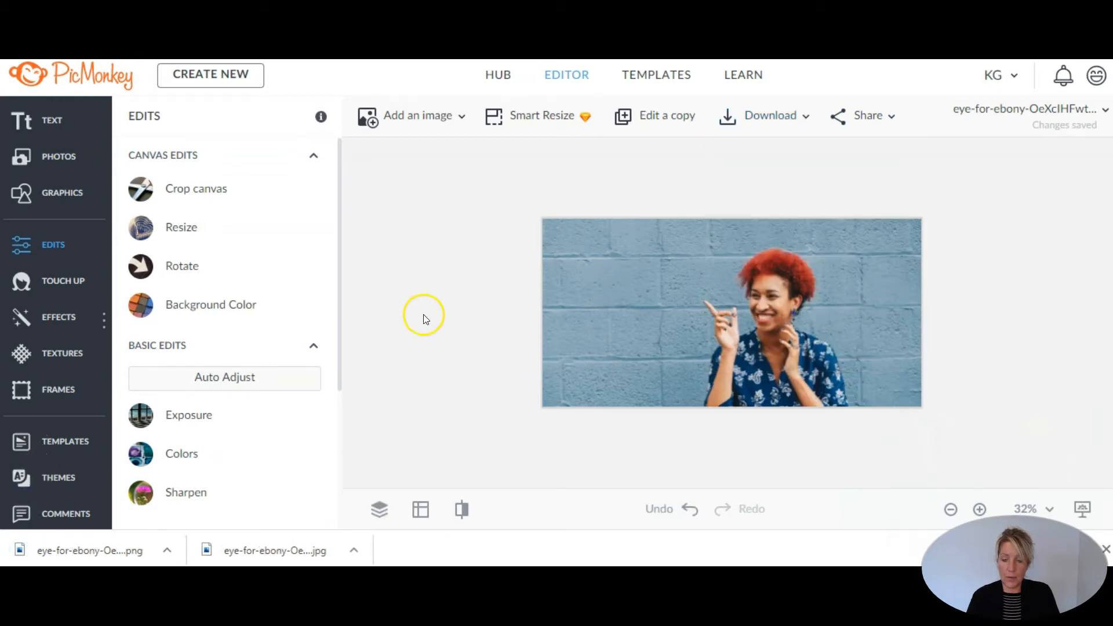
pyautogui.moveTo(408, 309)
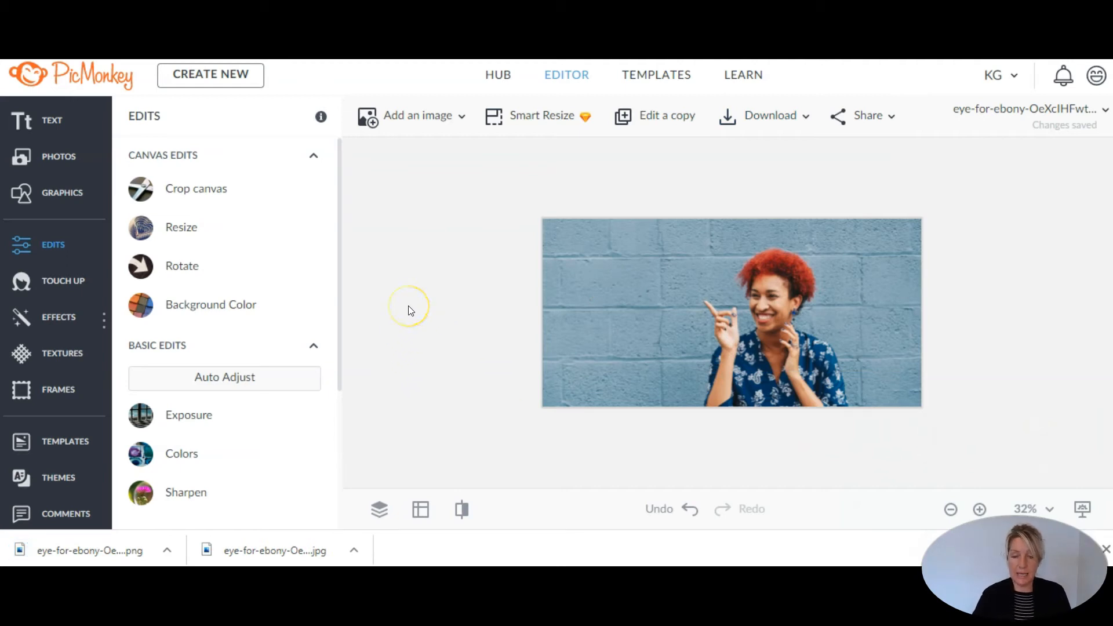
pyautogui.moveTo(408, 310)
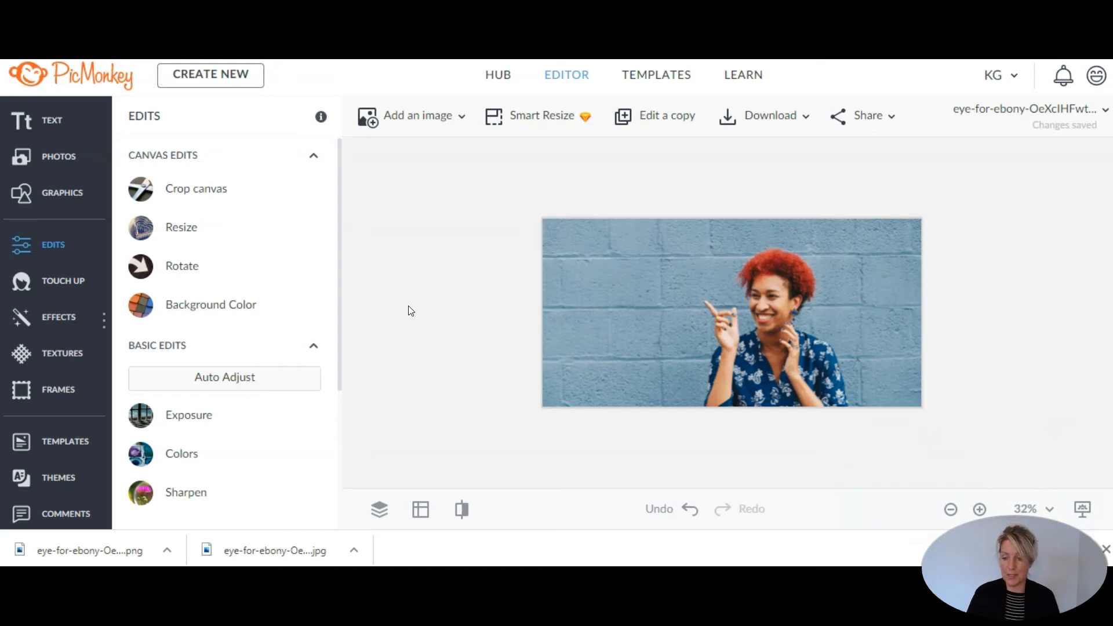
pyautogui.moveTo(404, 313)
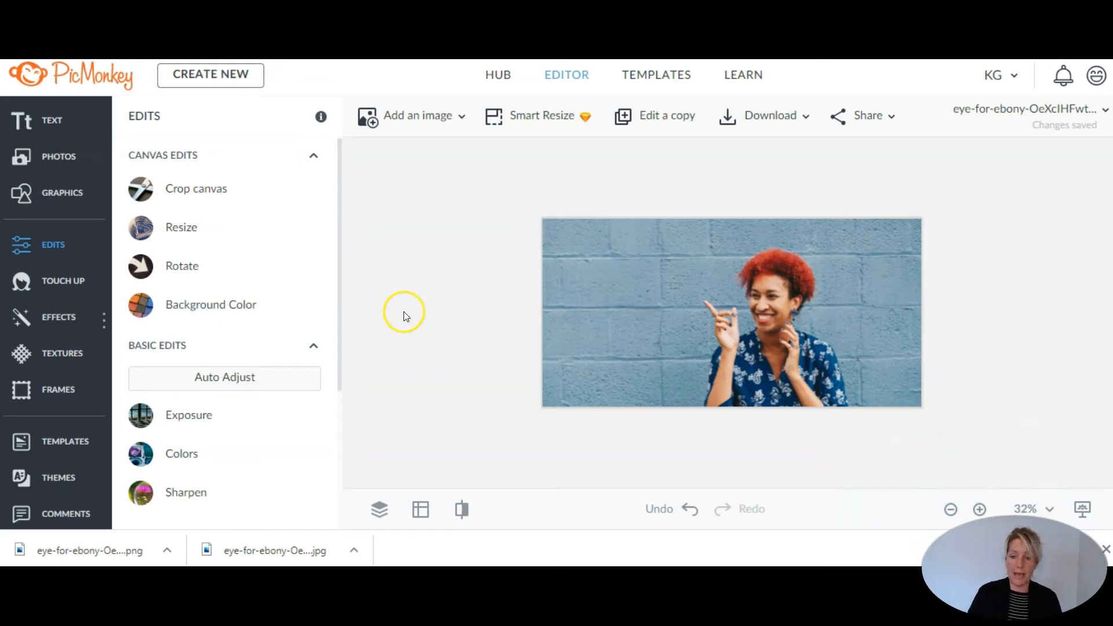
pyautogui.moveTo(418, 298)
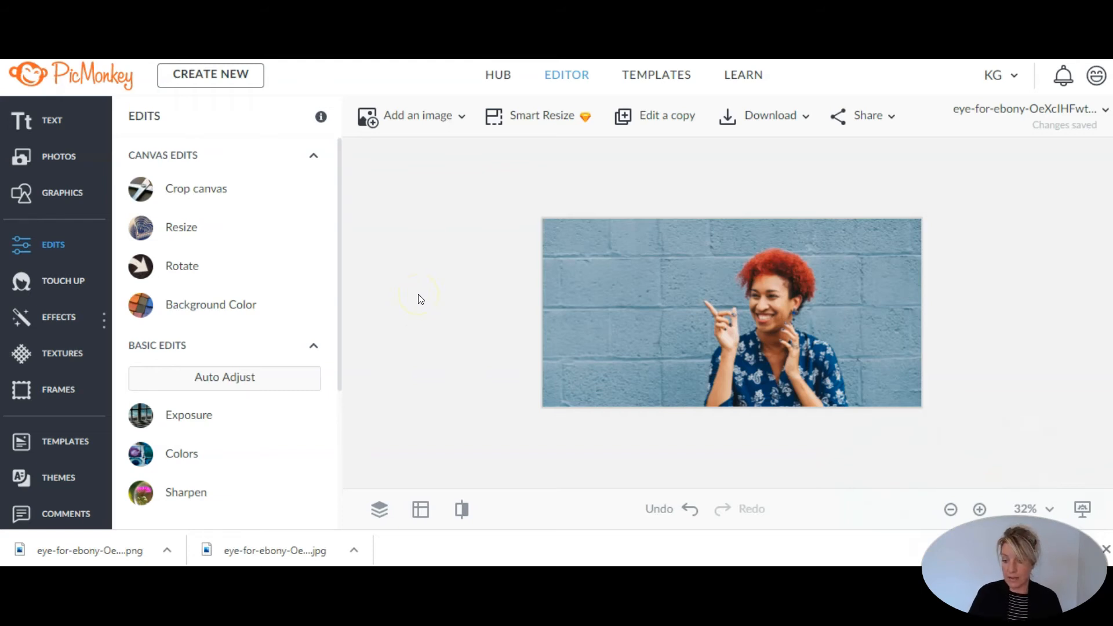
pyautogui.moveTo(407, 256)
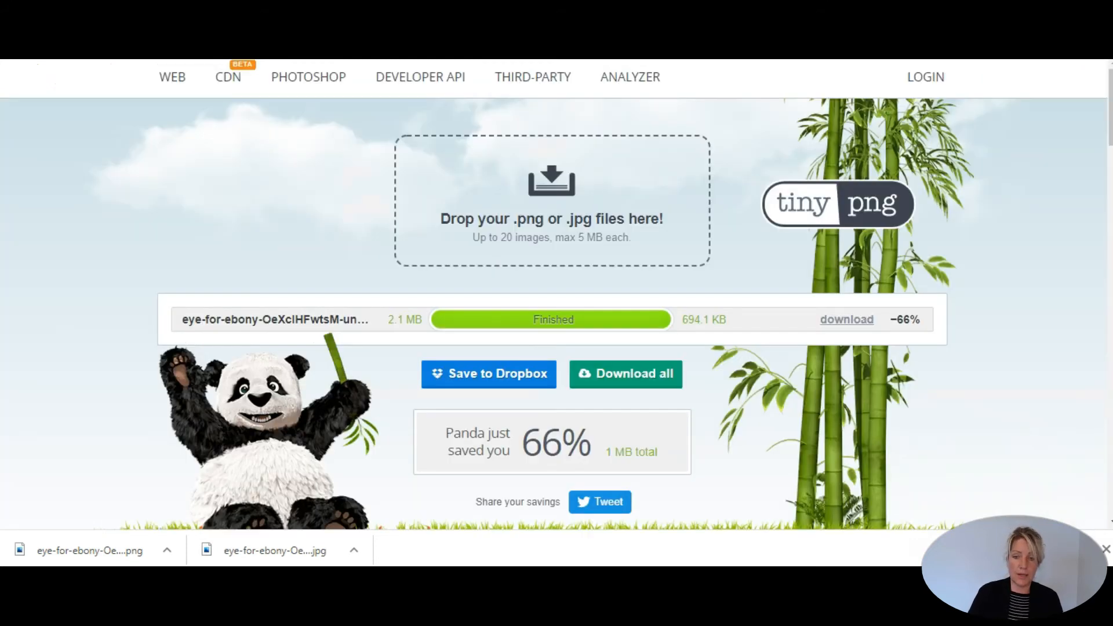
pyautogui.moveTo(877, 226)
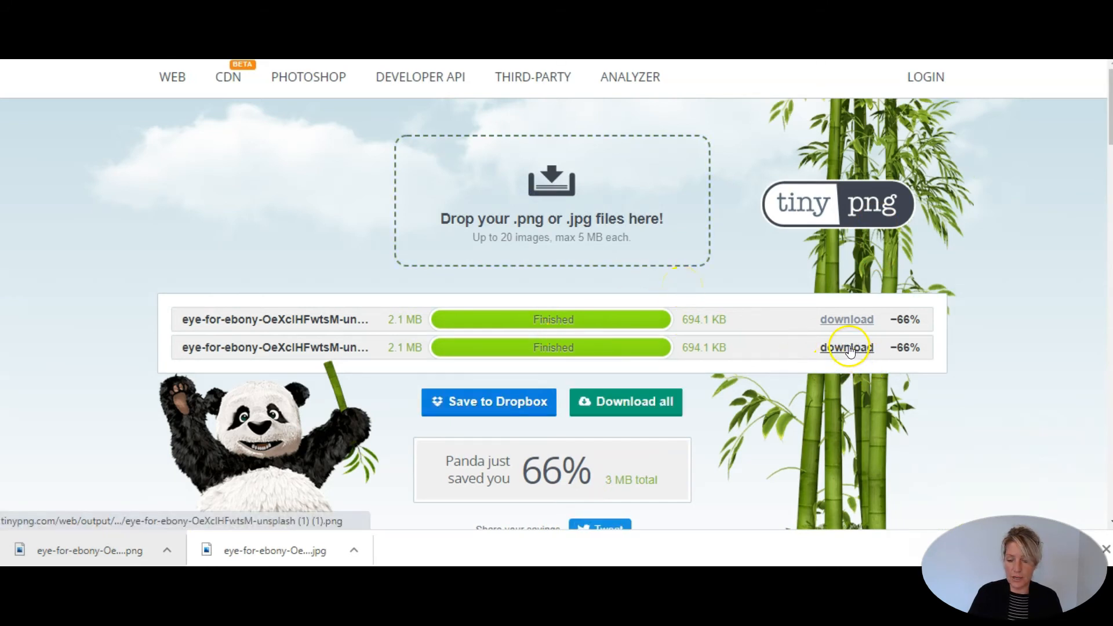
# - Download the 694.1 KB compressed PNG from TinyPNG
pyautogui.click(846, 347)
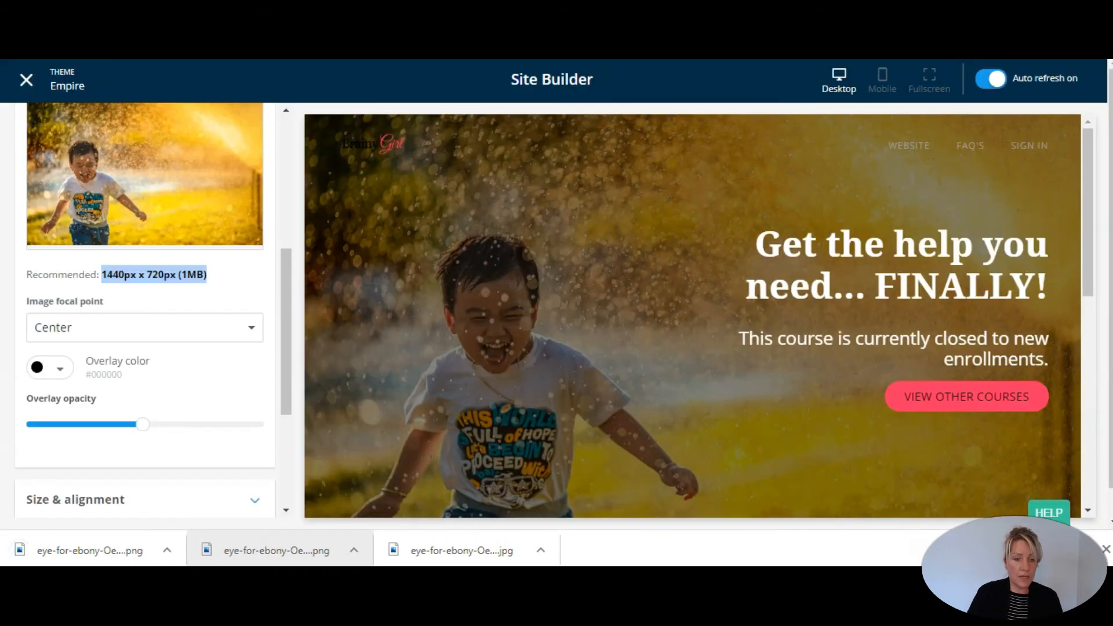
# - Replace the hero image with the compressed smiling woman photo and save the banner
pyautogui.scroll(3)
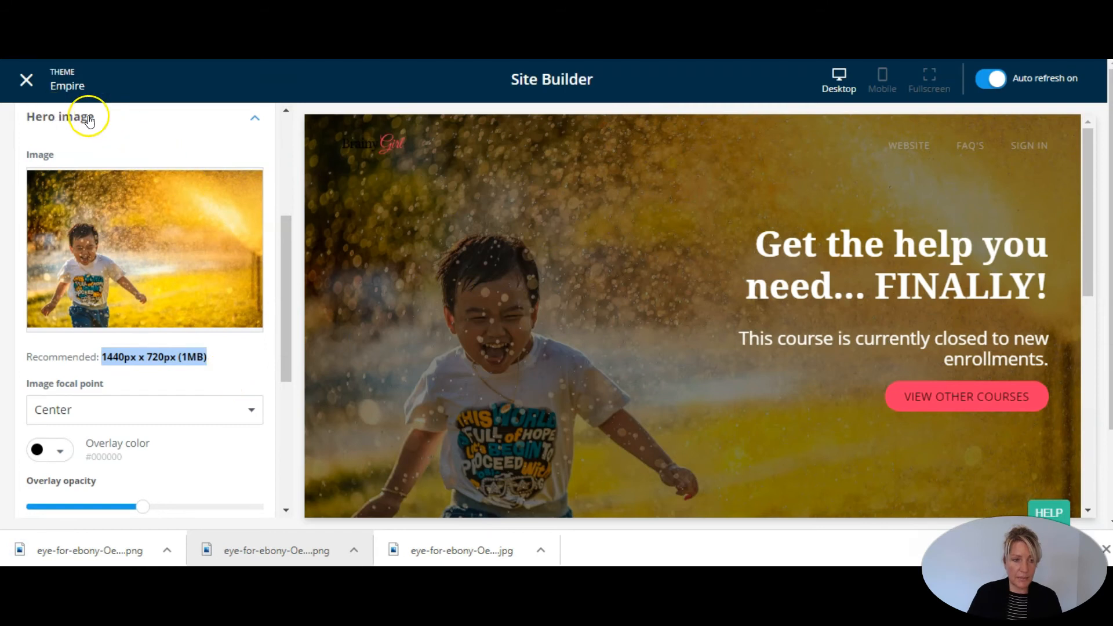
pyautogui.moveTo(170, 234)
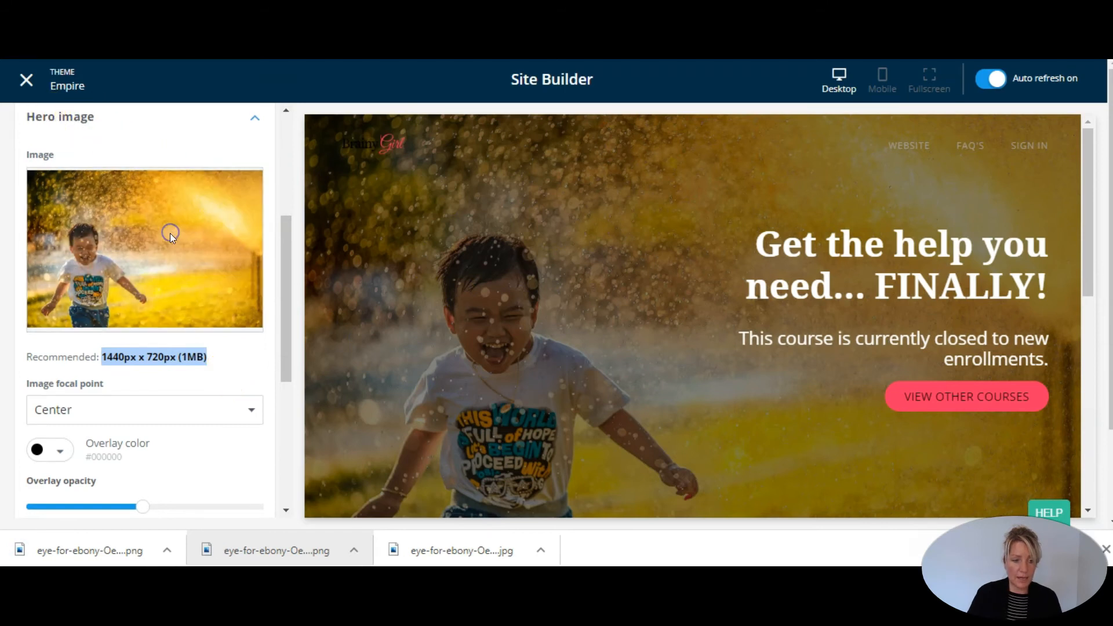
pyautogui.click(145, 249)
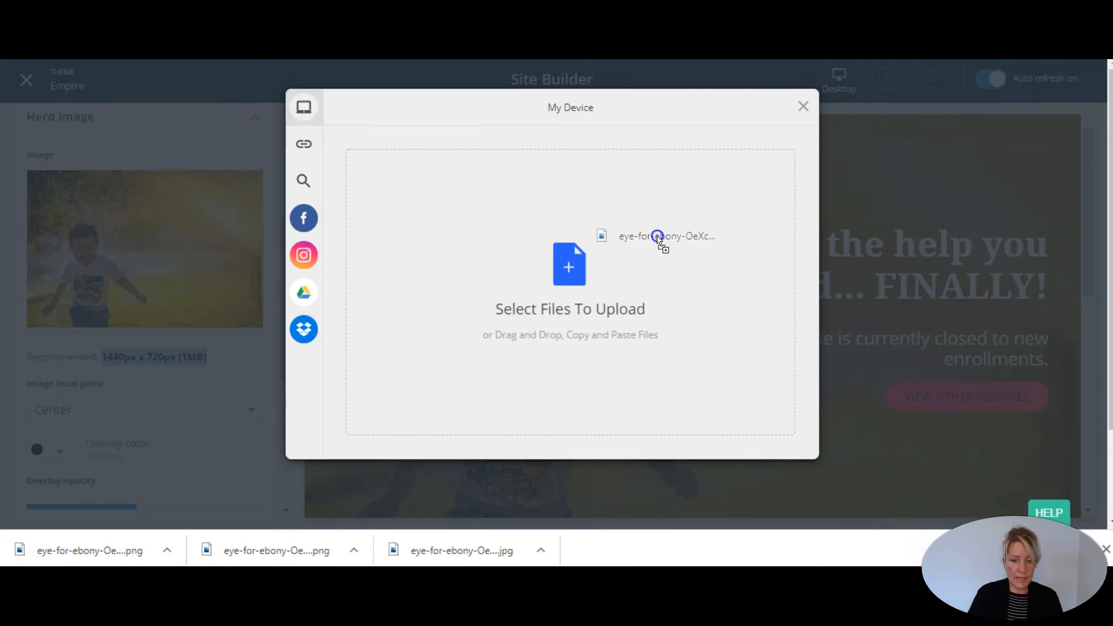
pyautogui.click(569, 265)
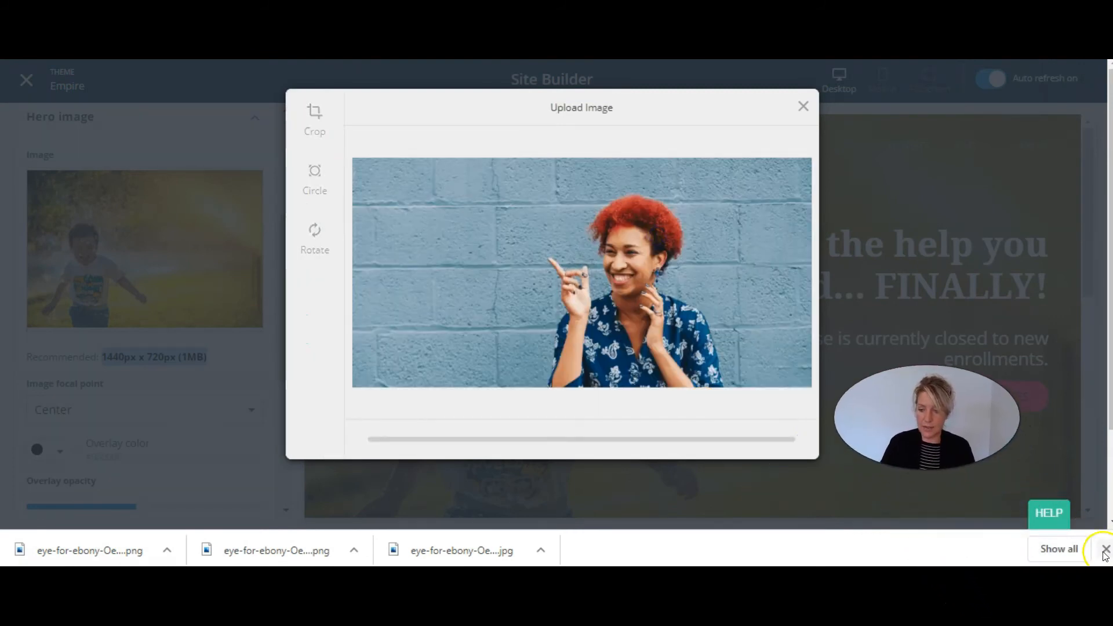
pyautogui.click(803, 105)
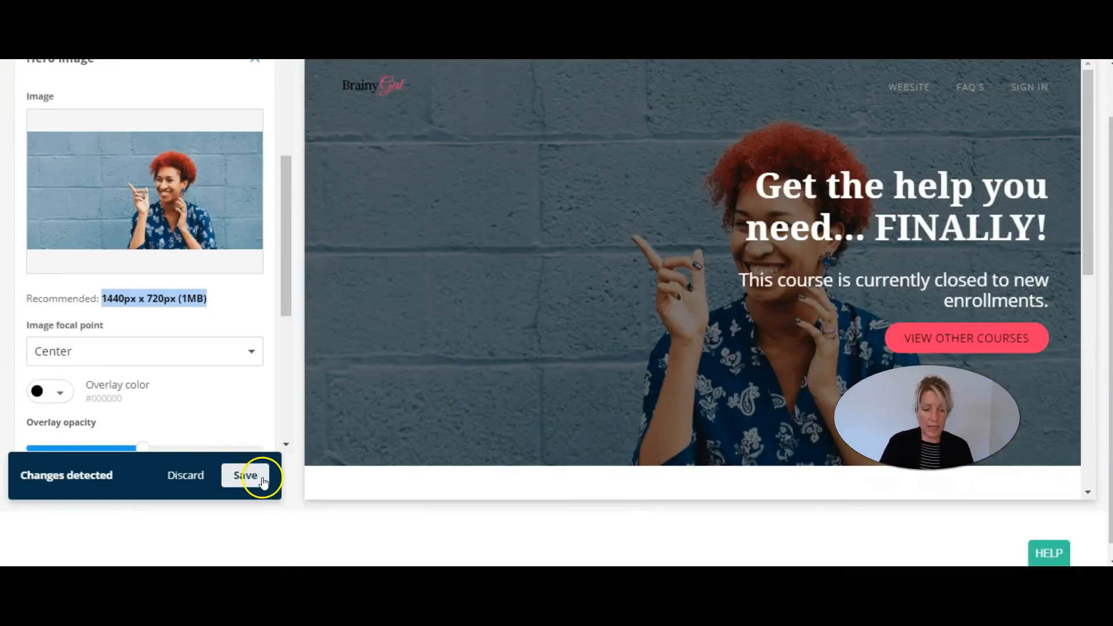
pyautogui.click(246, 475)
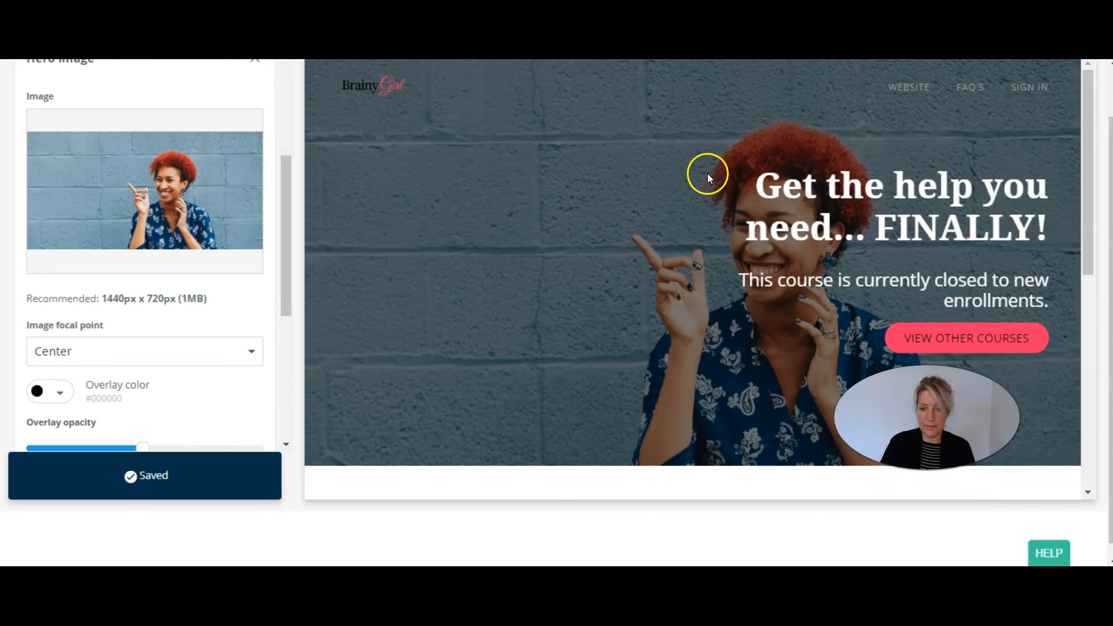
pyautogui.click(928, 75)
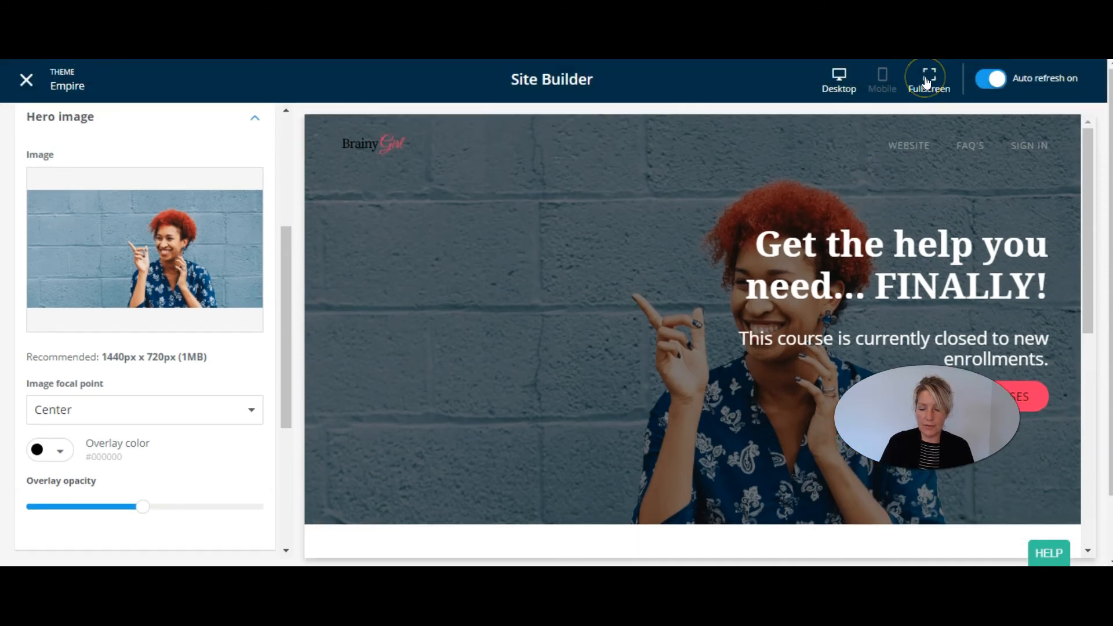
# - View the banner in fullscreen, then exit back to the Banner (course) settings
pyautogui.click(928, 74)
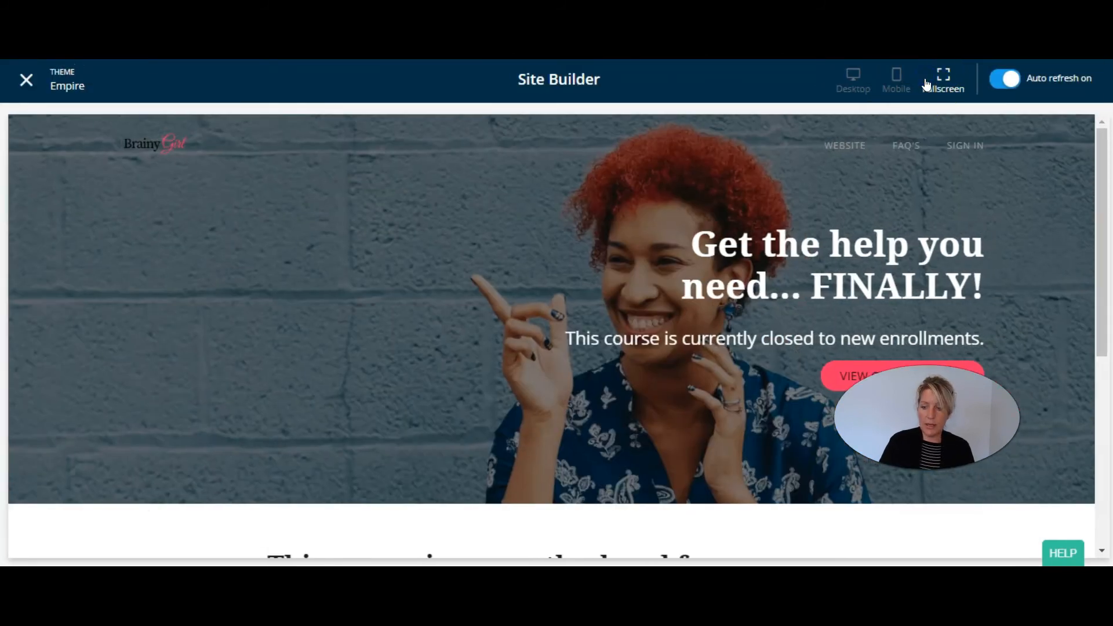
pyautogui.click(943, 78)
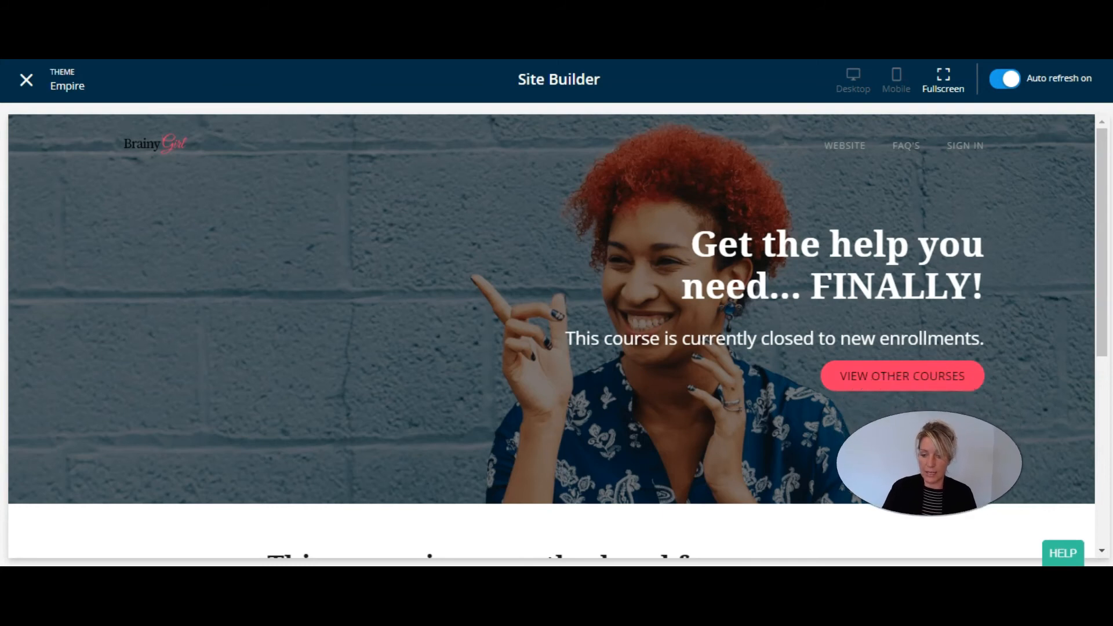
pyautogui.moveTo(342, 263)
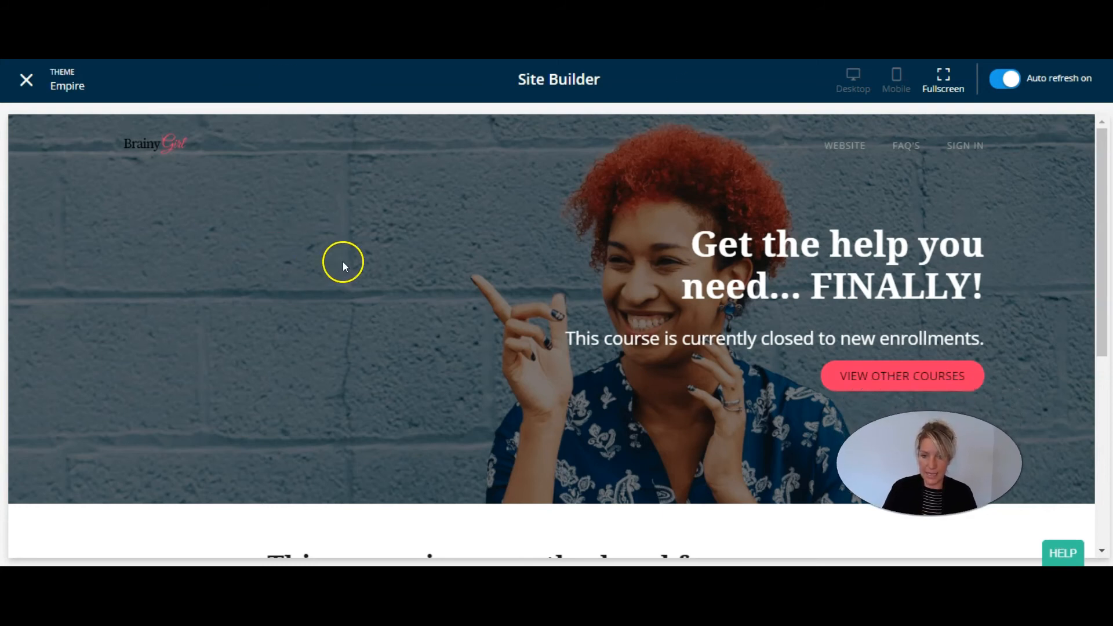
pyautogui.moveTo(671, 98)
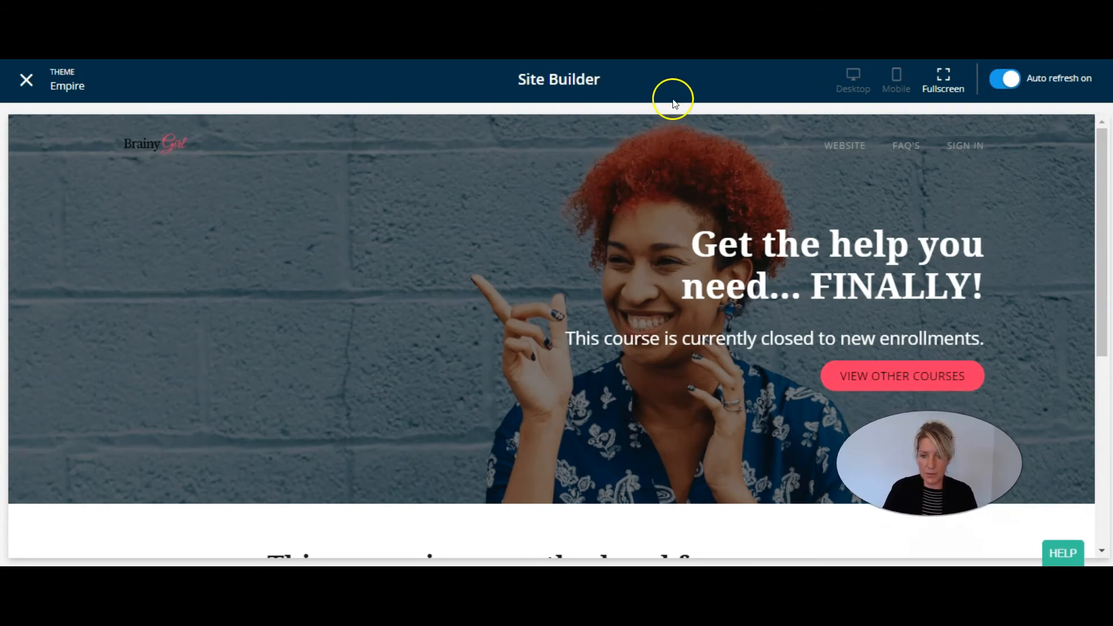
pyautogui.moveTo(672, 130)
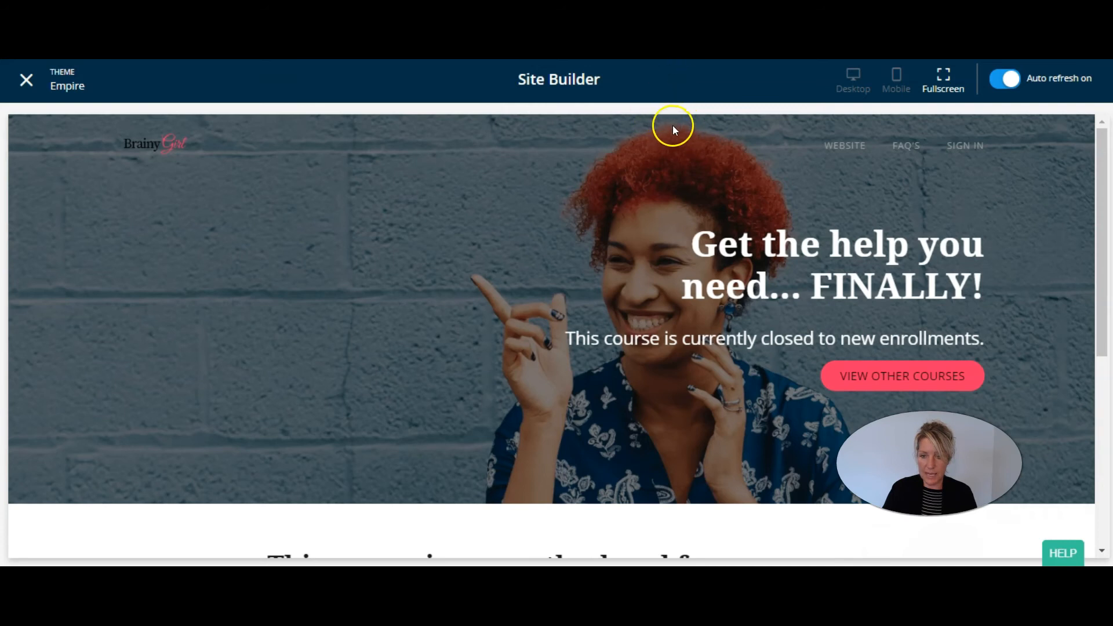
pyautogui.moveTo(599, 187)
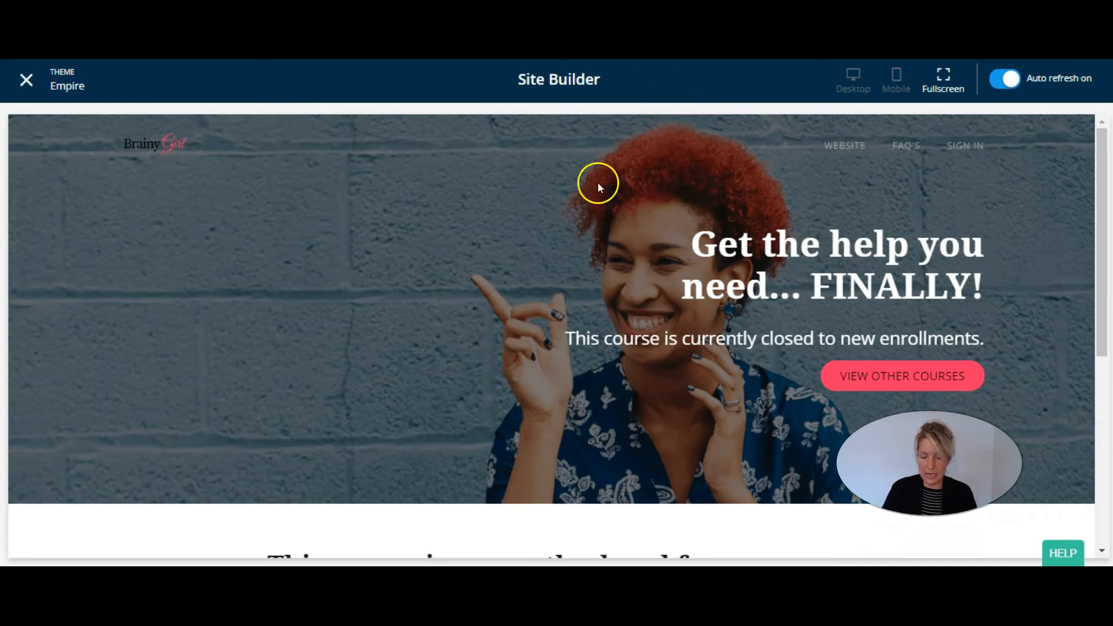
pyautogui.moveTo(654, 434)
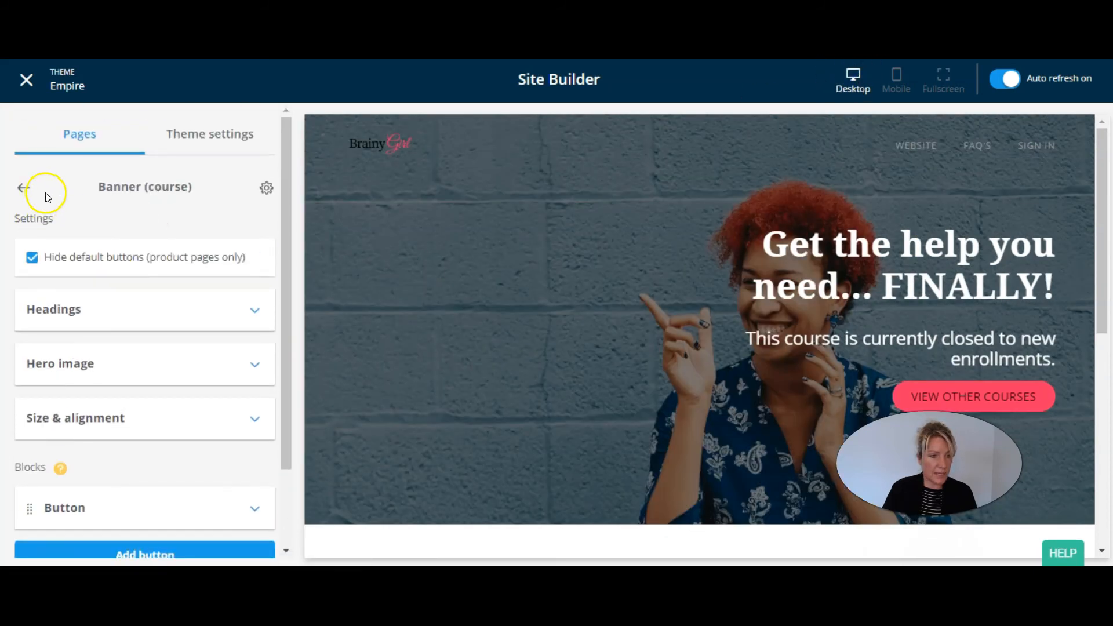
# - Set banner height to Large with left alignment, and save
pyautogui.scroll(-3)
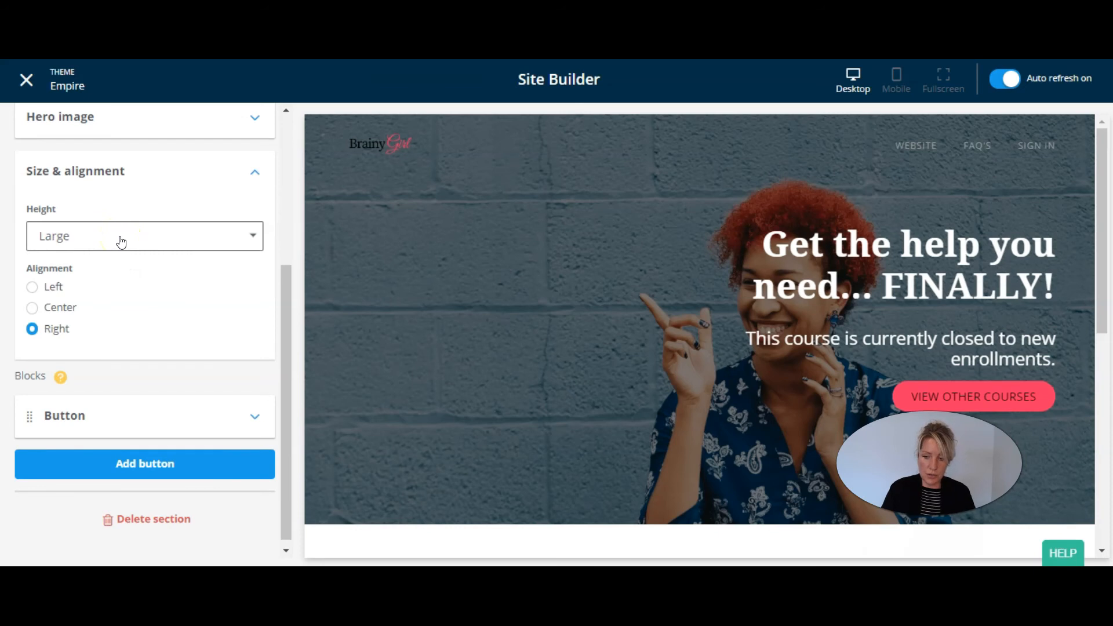
pyautogui.click(144, 236)
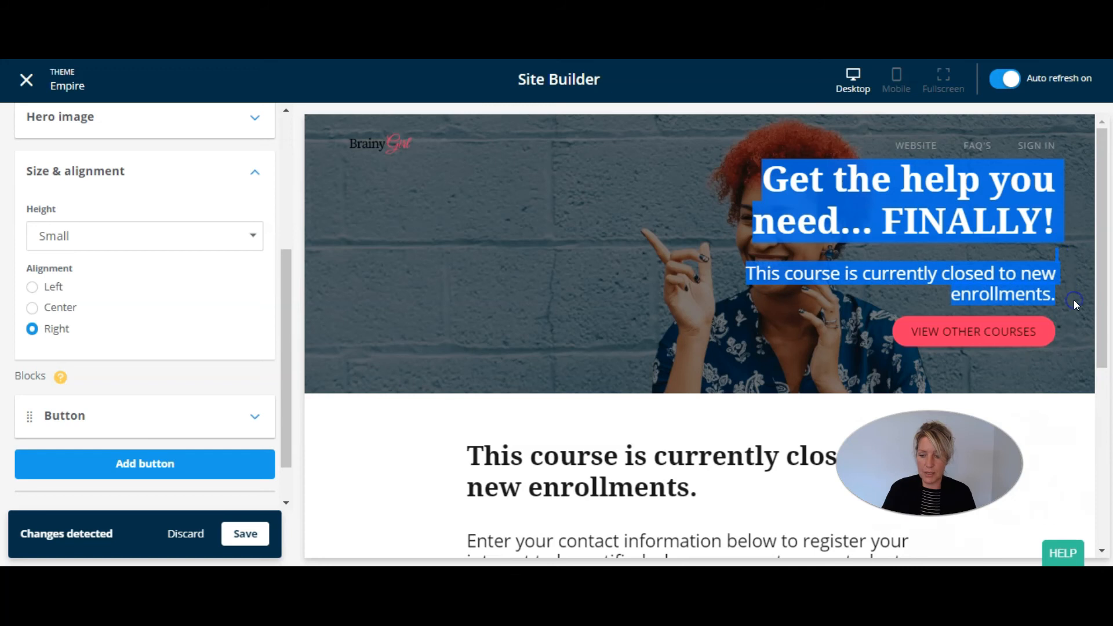
pyautogui.moveTo(965, 240)
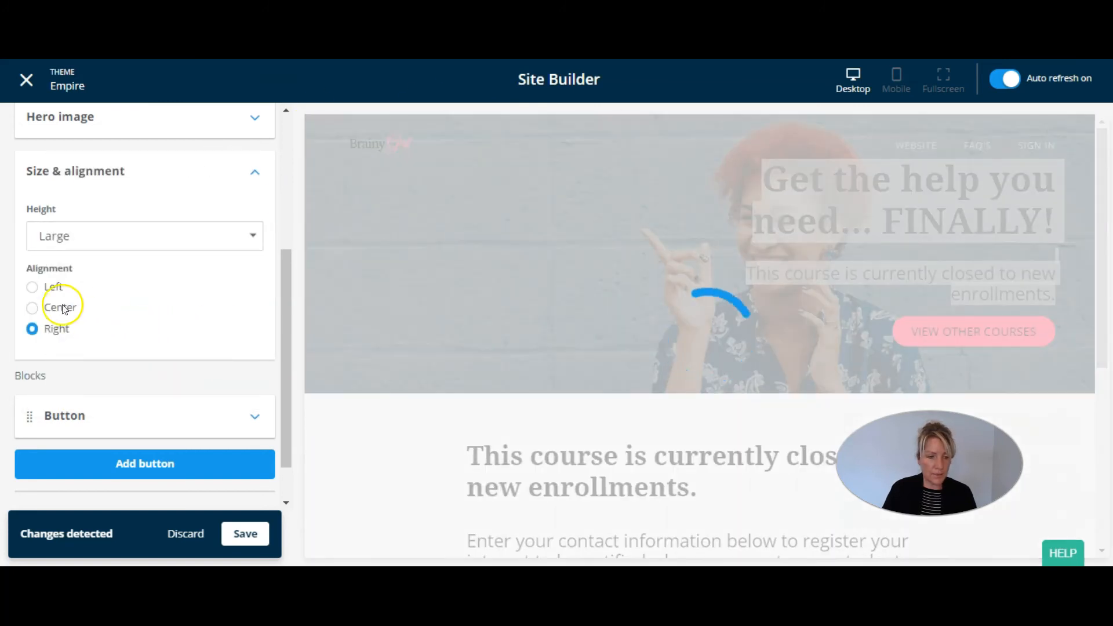
pyautogui.click(32, 286)
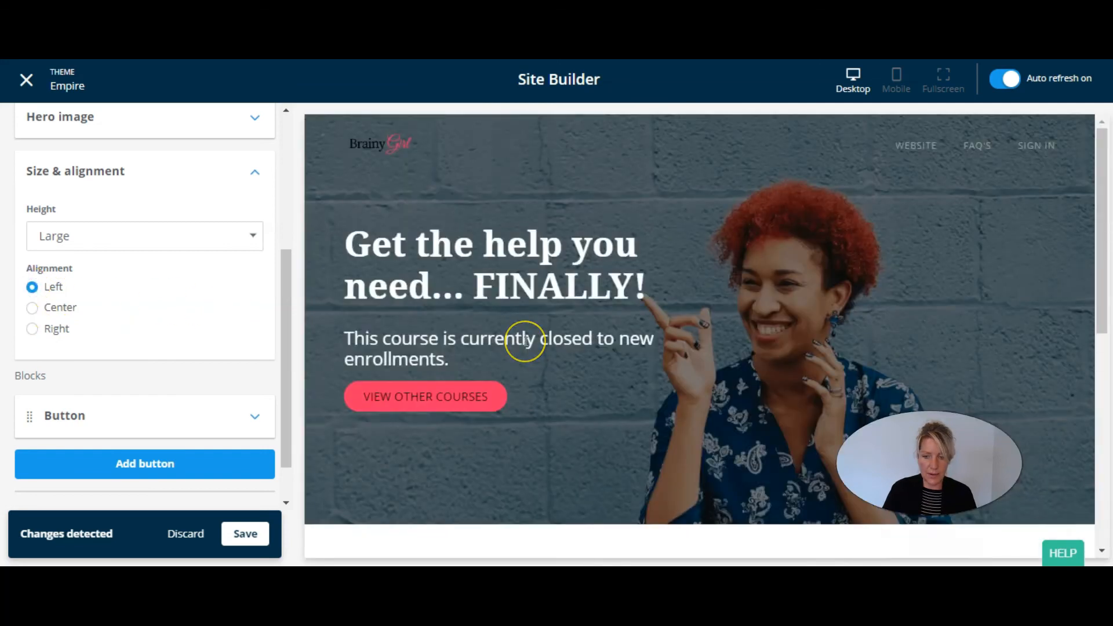
pyautogui.moveTo(636, 295)
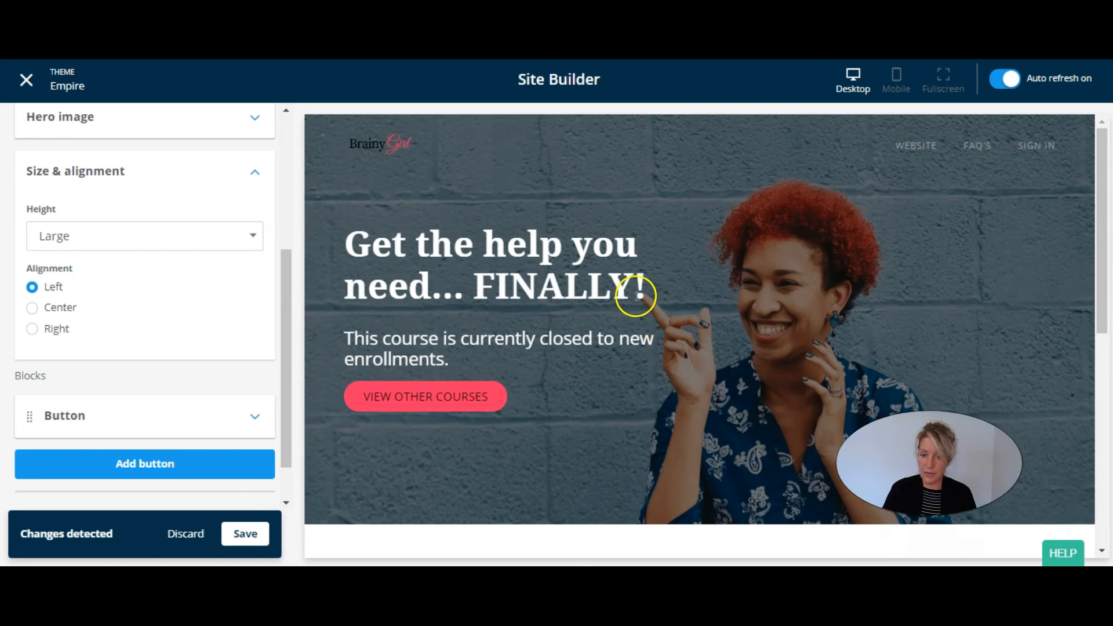
pyautogui.moveTo(679, 306)
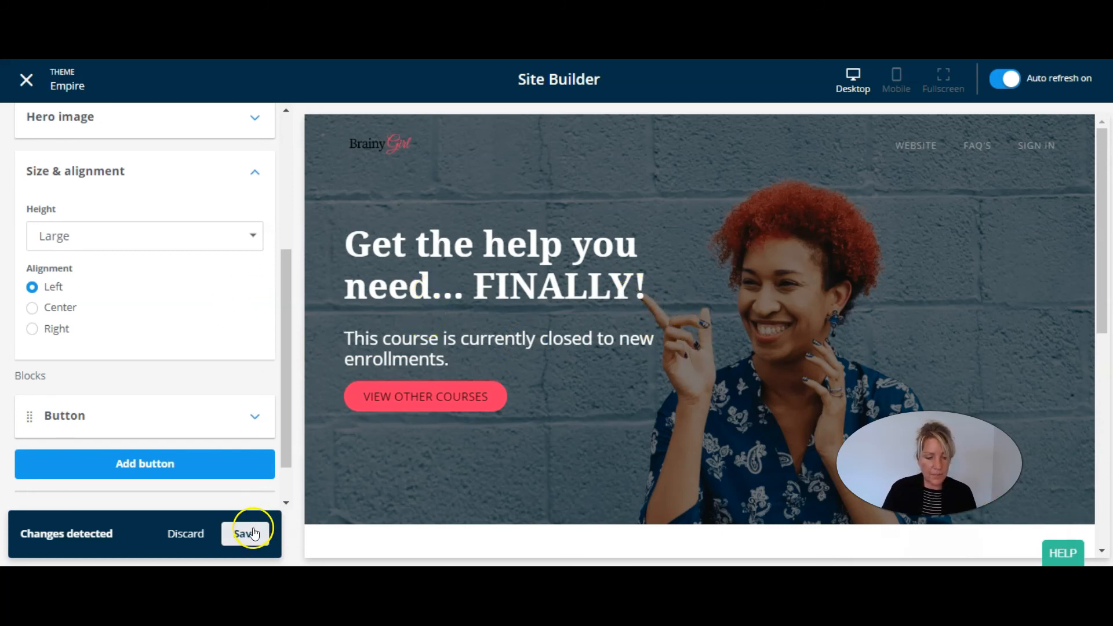
pyautogui.click(249, 533)
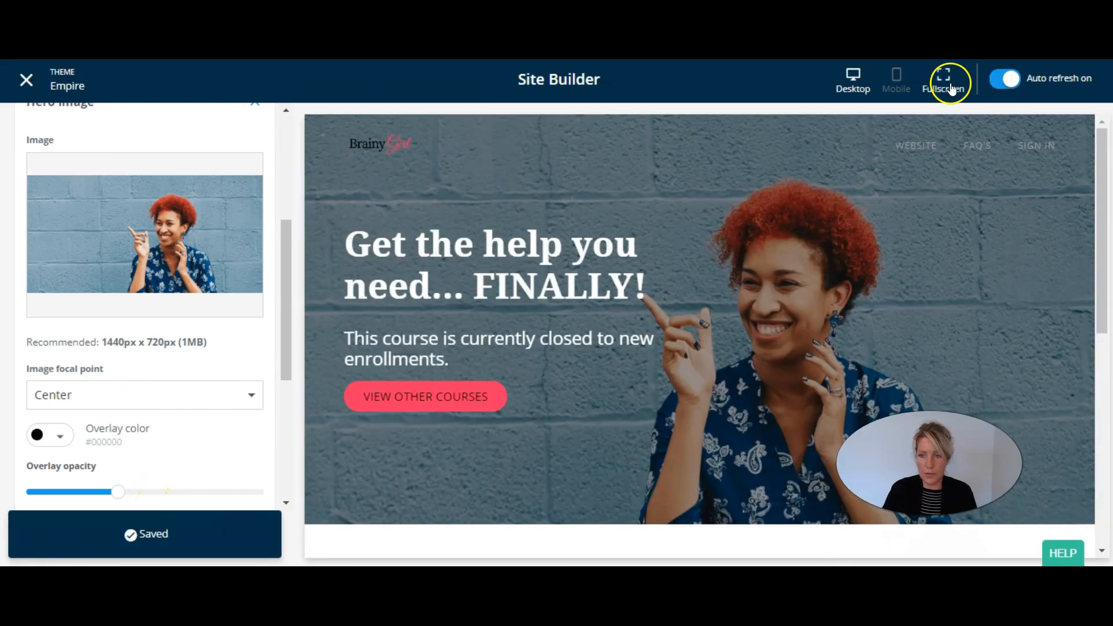
# - Preview the left-aligned Thinkific banner fullscreen, then in mobile view, then fullscreen again
pyautogui.click(943, 78)
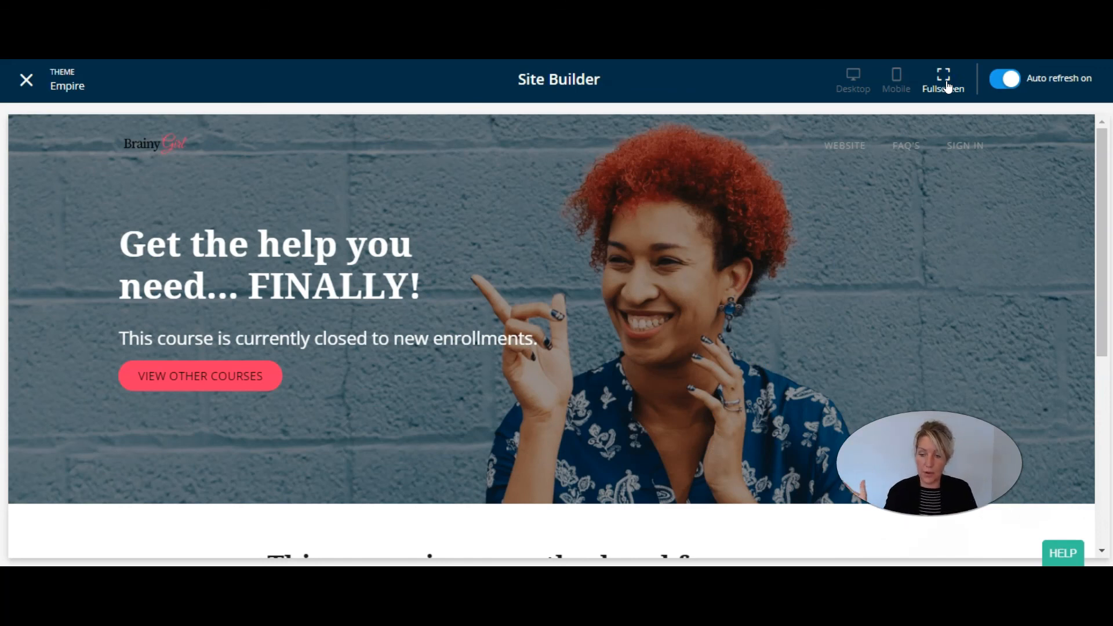
pyautogui.click(896, 78)
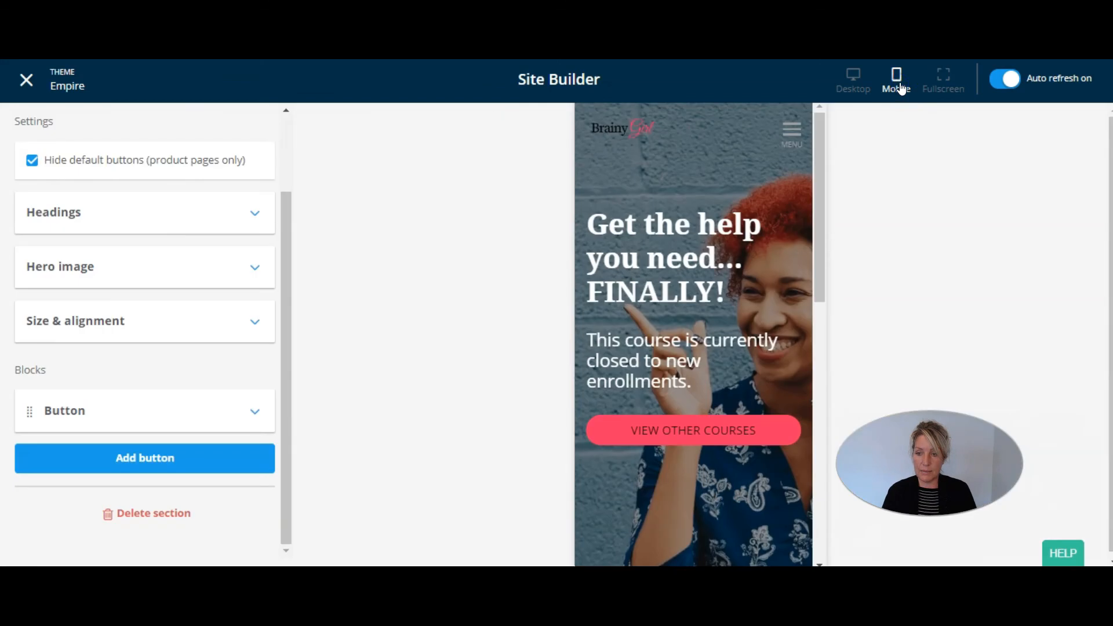
pyautogui.moveTo(705, 335)
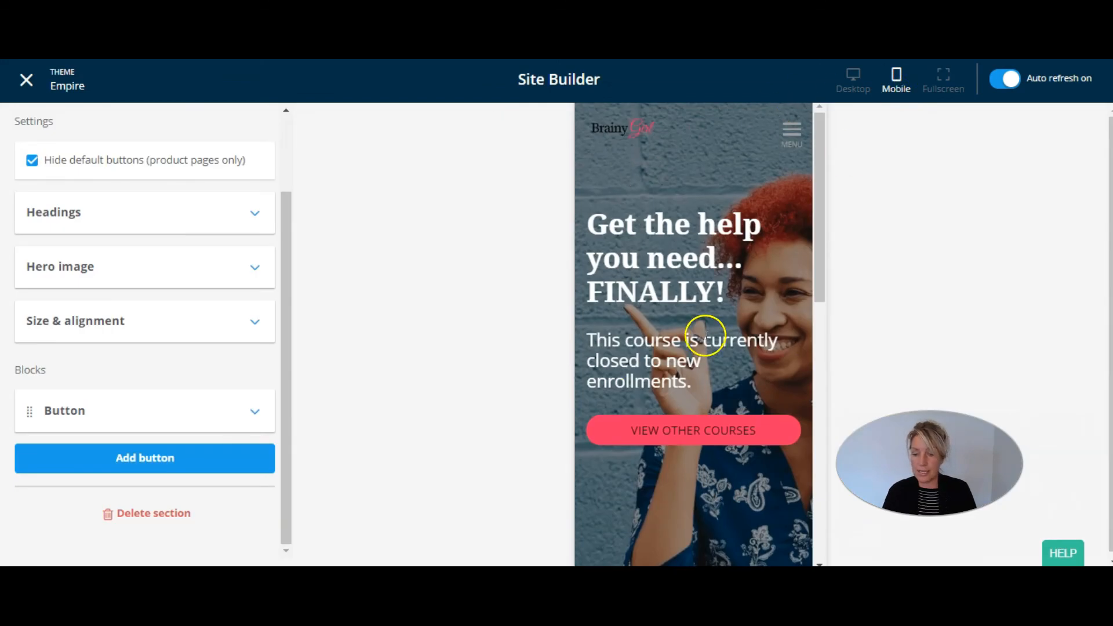
pyautogui.moveTo(699, 328)
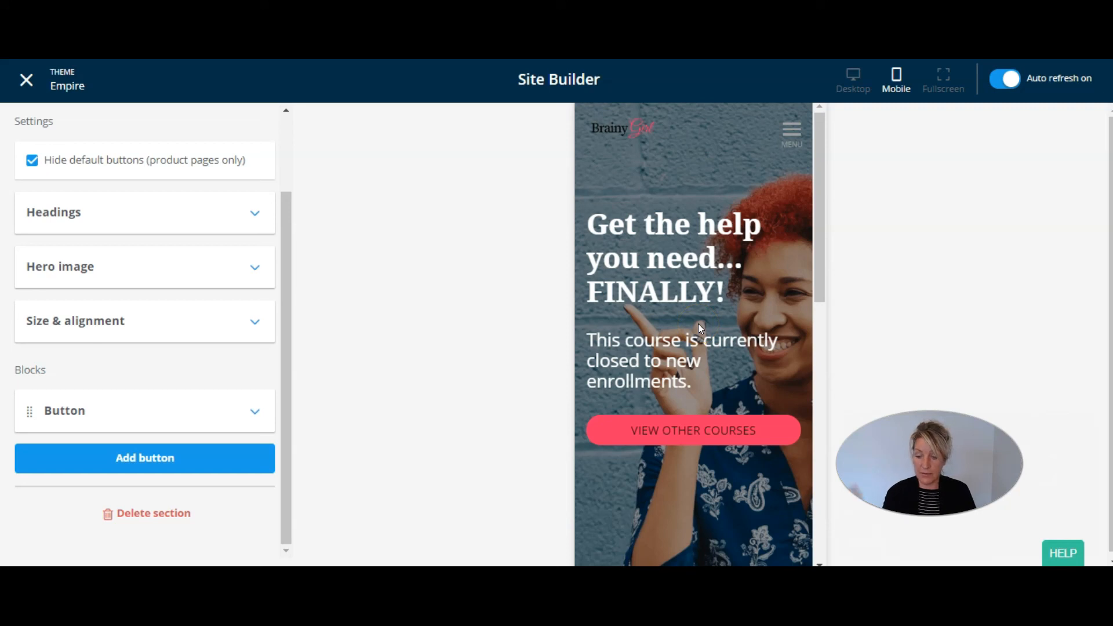
pyautogui.moveTo(937, 147)
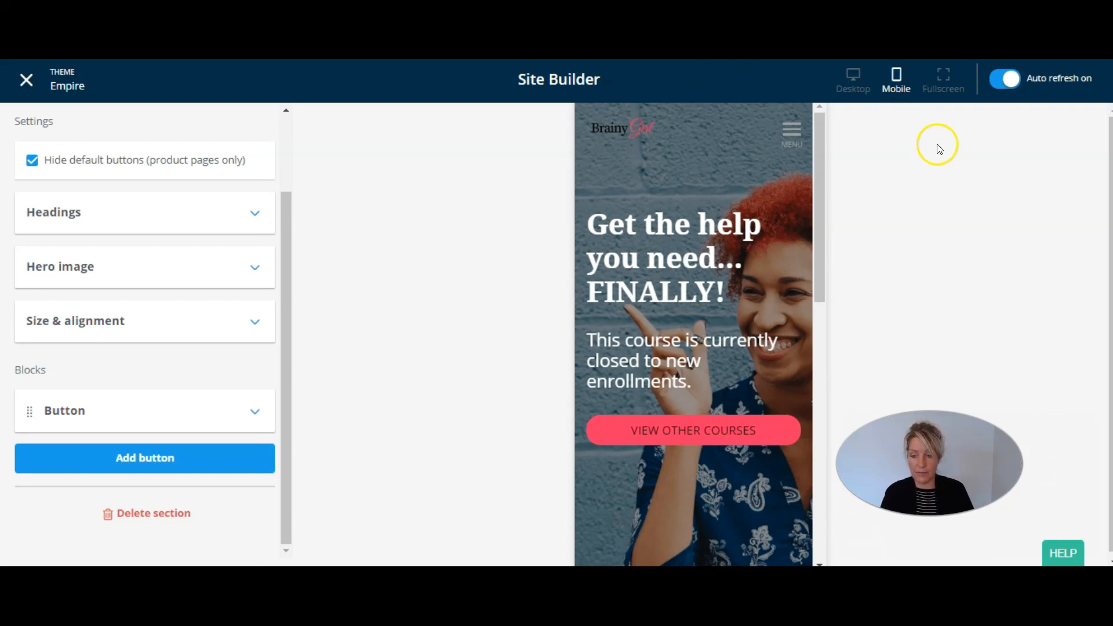
pyautogui.click(943, 78)
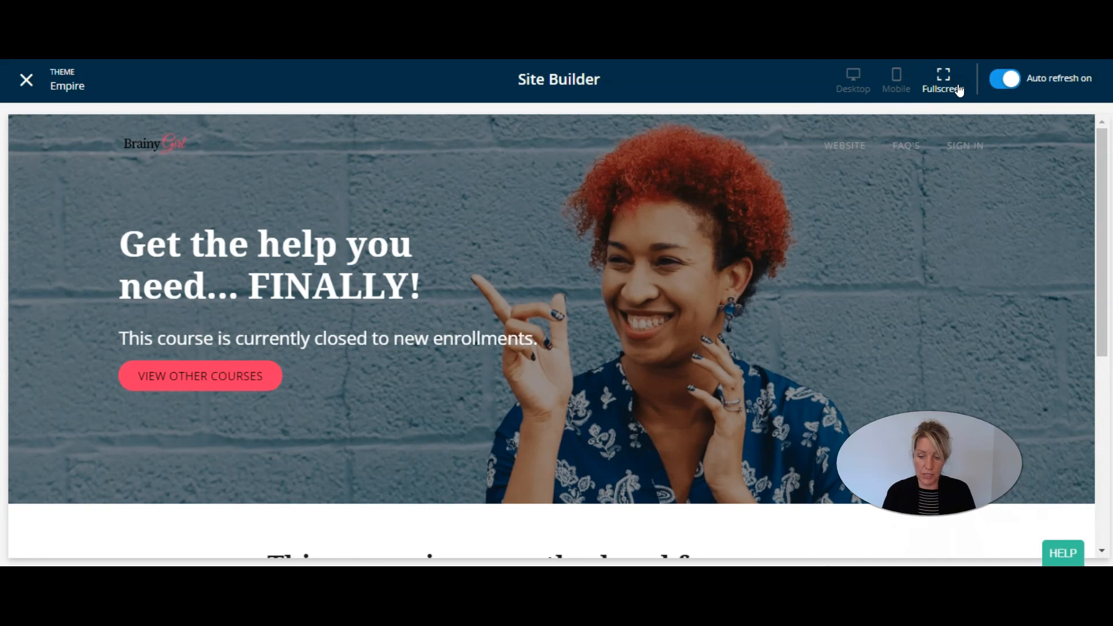